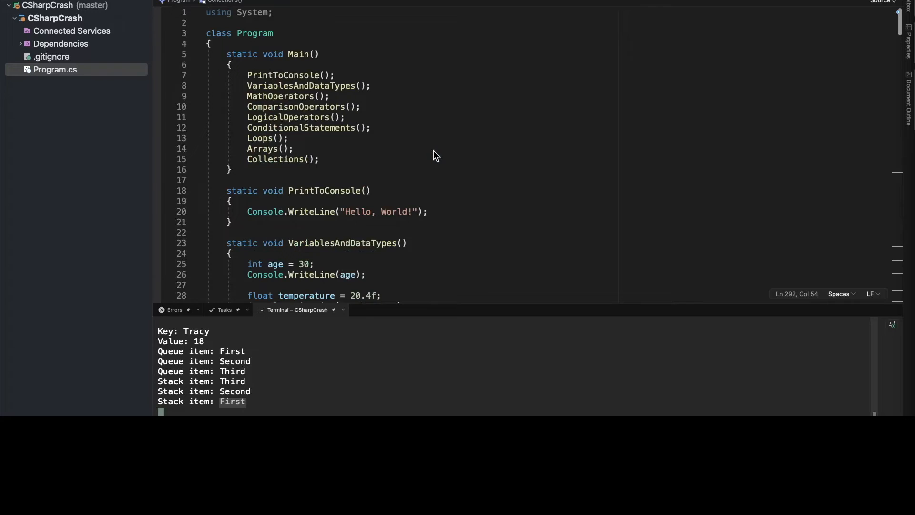
# Add a Methods(); call at the end of Main after Collections();
pyautogui.click(320, 159)
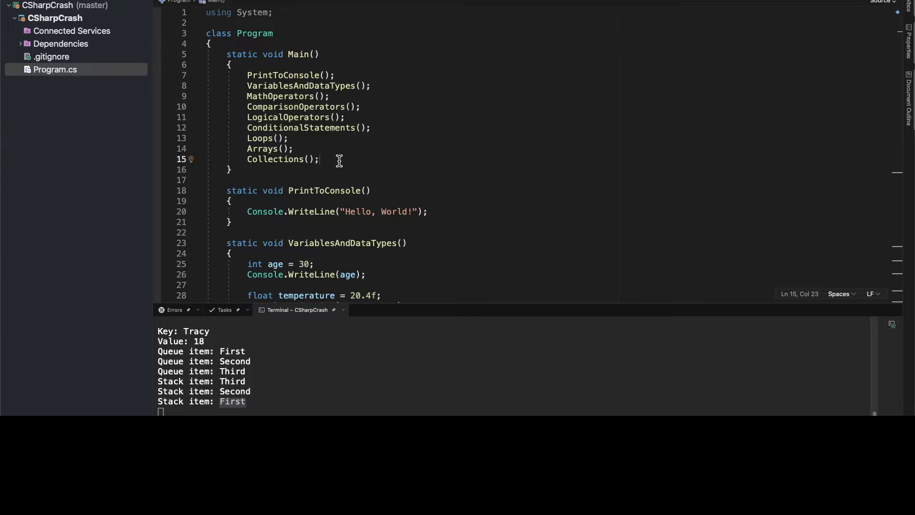
pyautogui.press('enter')
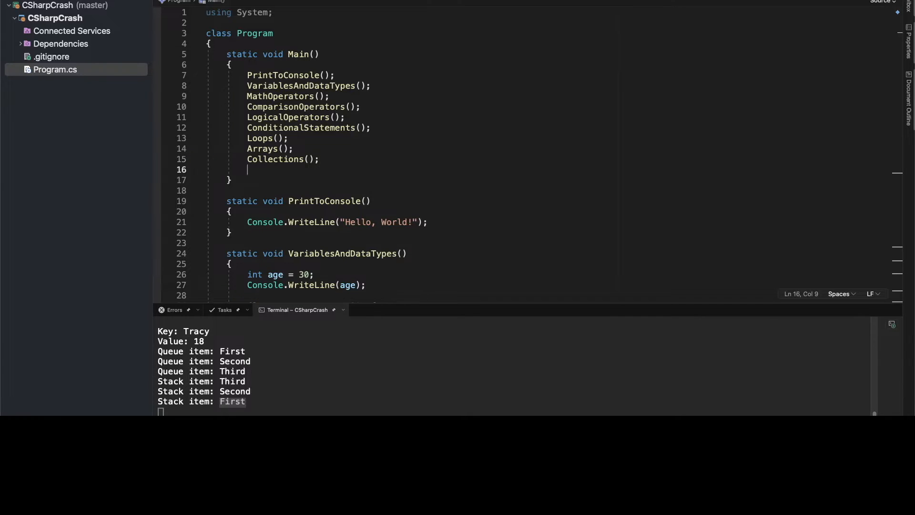
pyautogui.write('Method')
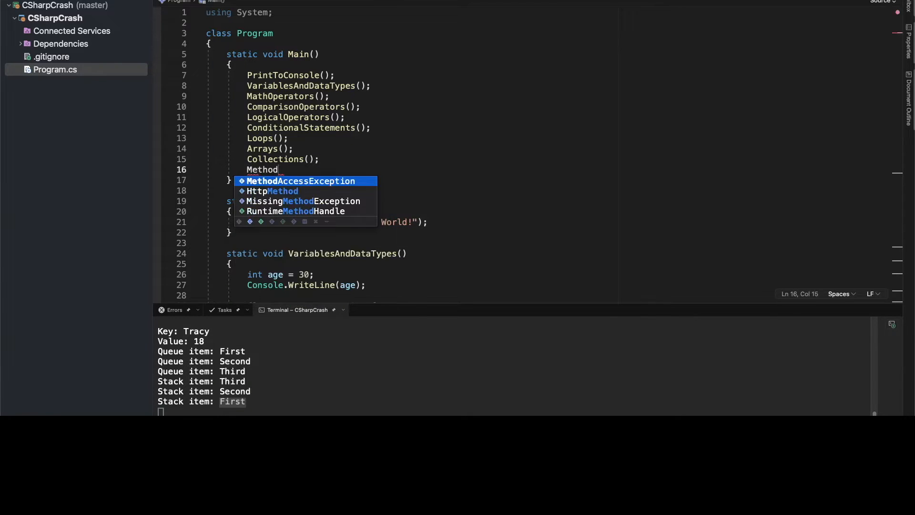
pyautogui.write('s();')
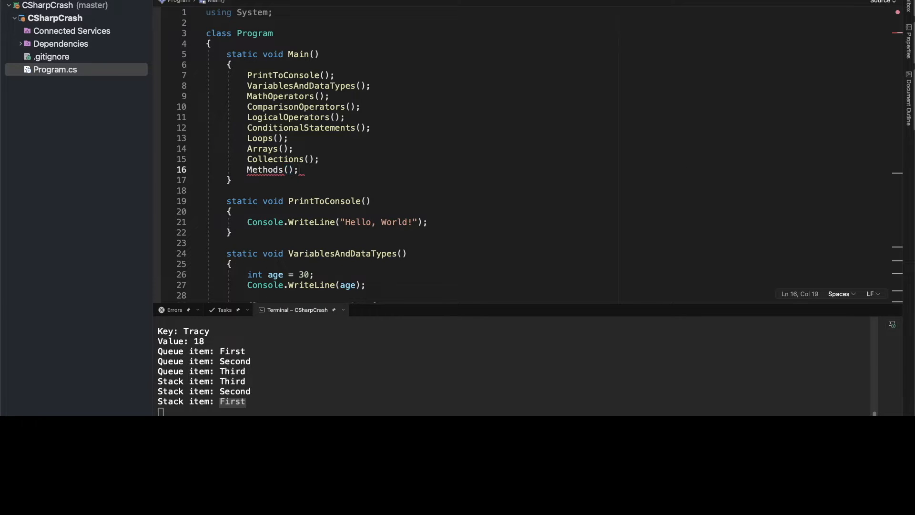
# Begin a static void Methods() declaration at the end of the class
pyautogui.scroll(-3)
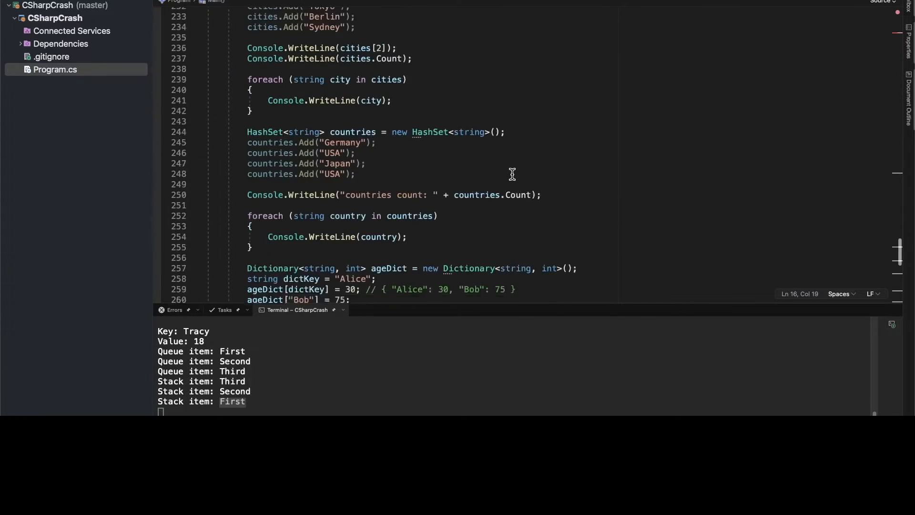
pyautogui.scroll(-3)
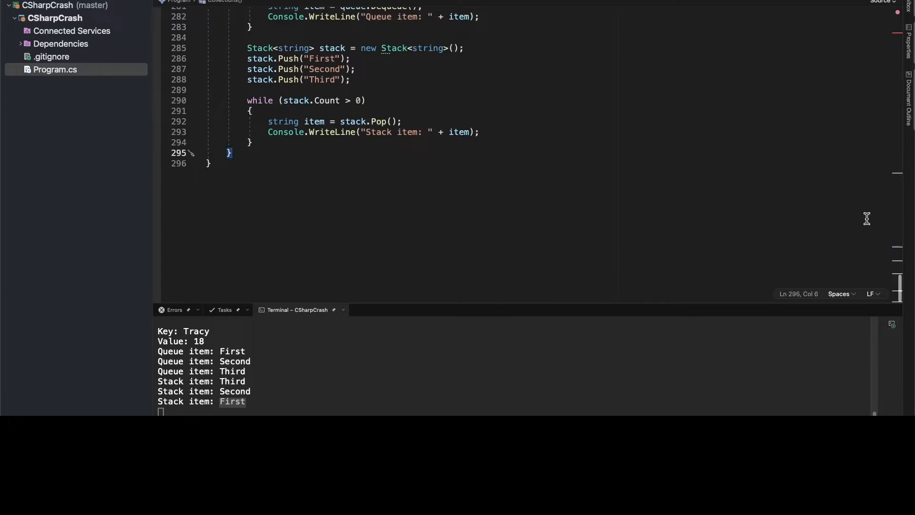
pyautogui.write('static void Met')
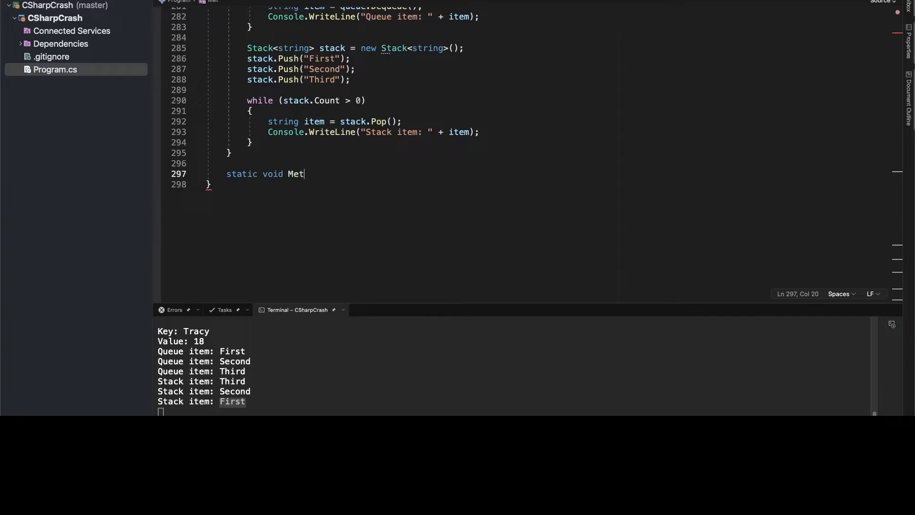
pyautogui.write('hods()')
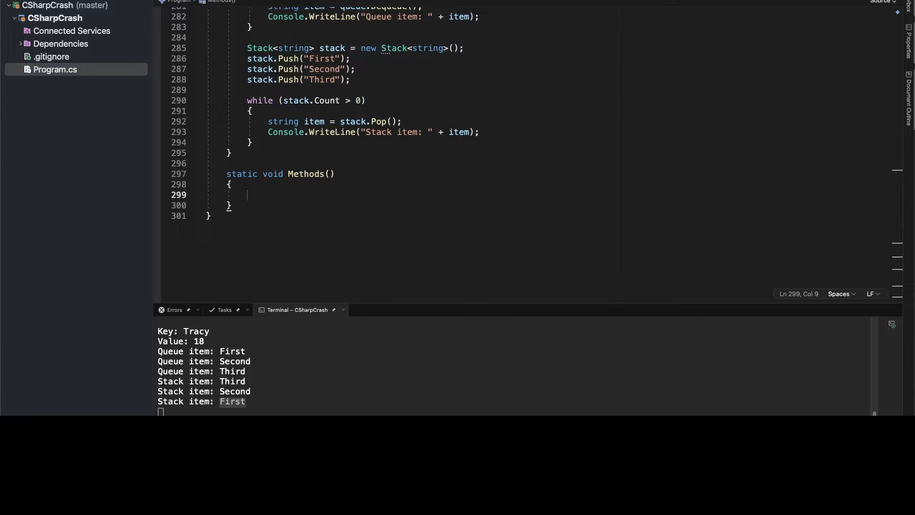
pyautogui.moveTo(261, 205)
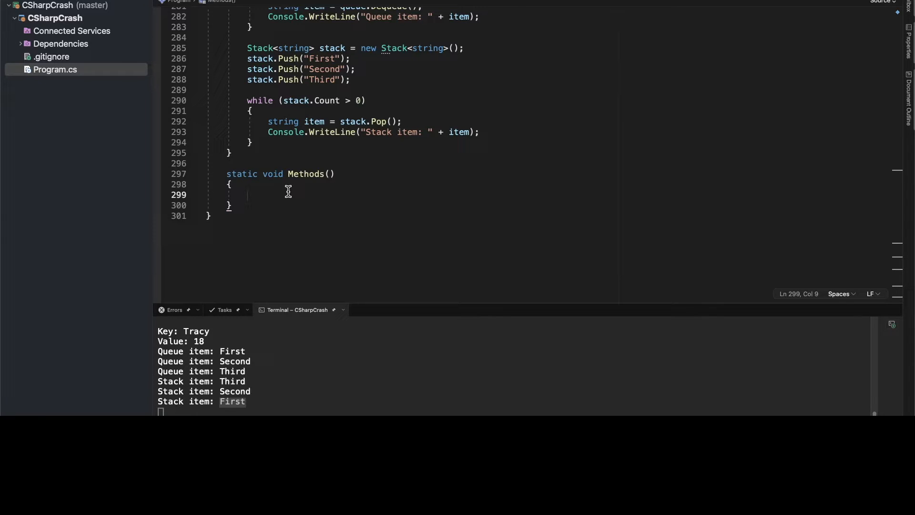
# Write a SayHello(); call inside the Methods body
pyautogui.write('Say')
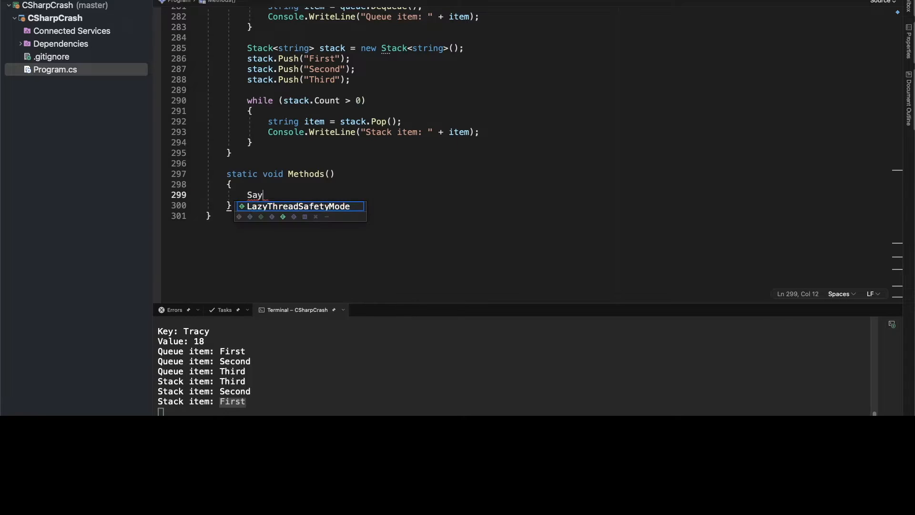
pyautogui.write('Hello')
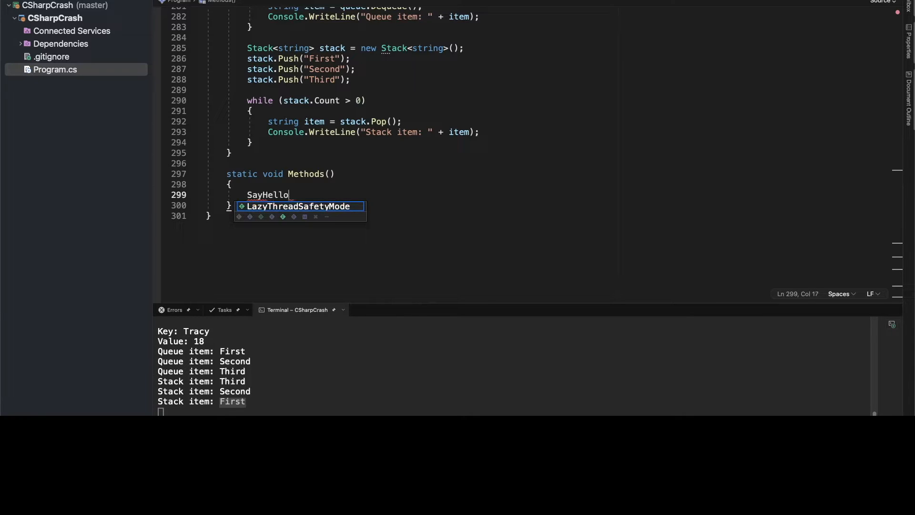
pyautogui.write('();')
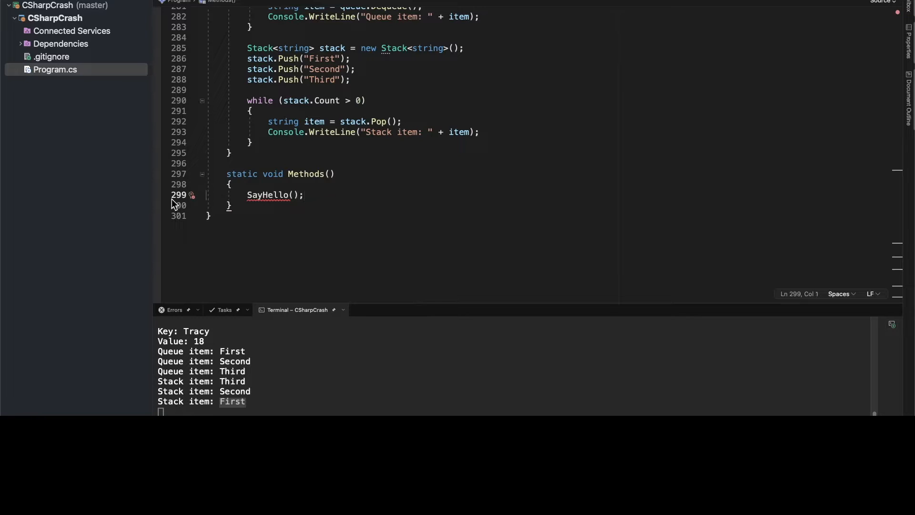
pyautogui.click(233, 205)
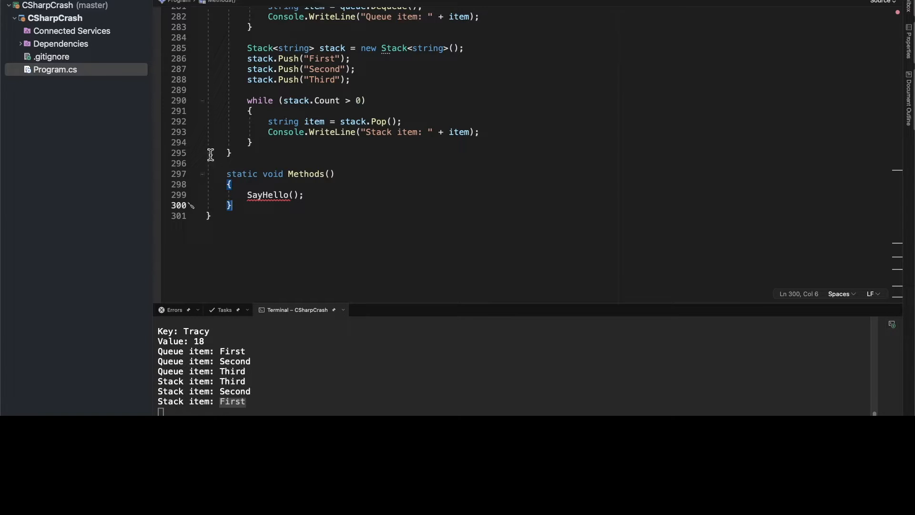
# Declare an empty private static void SayHello() { } method below Methods
pyautogui.press('enter')
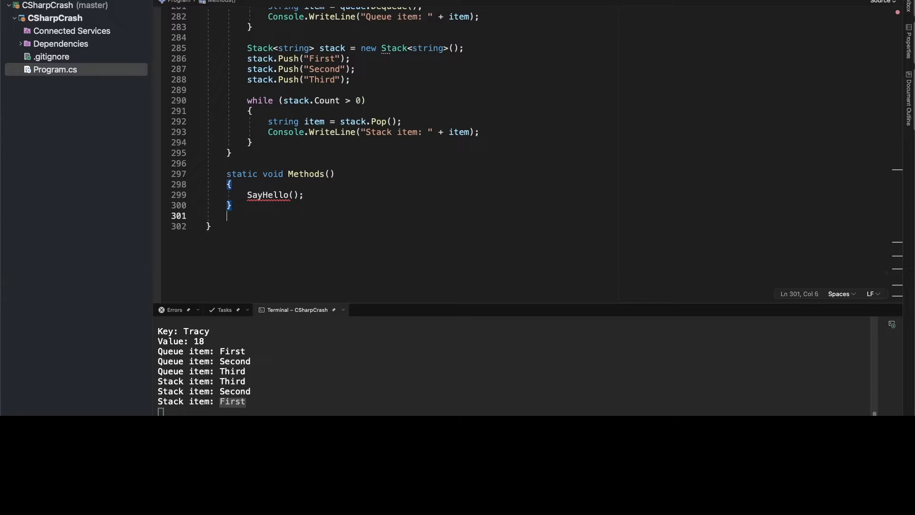
pyautogui.press('enter')
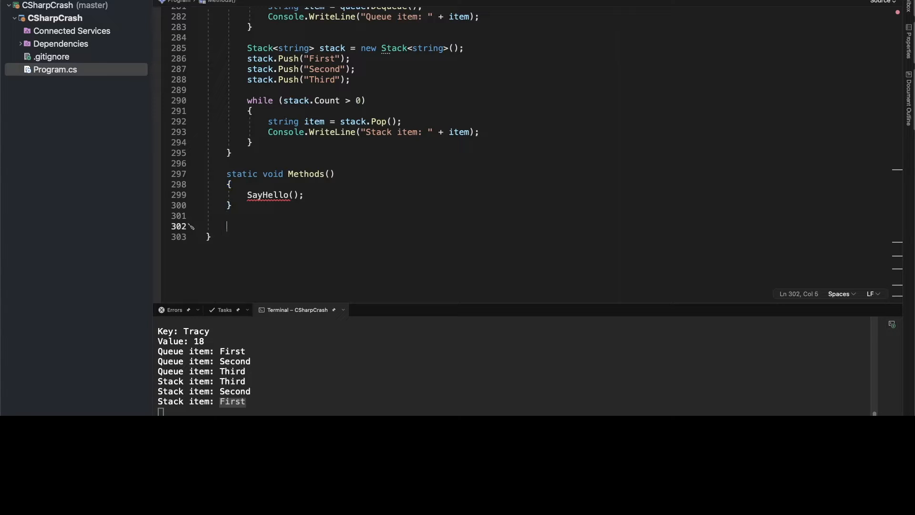
pyautogui.write('s')
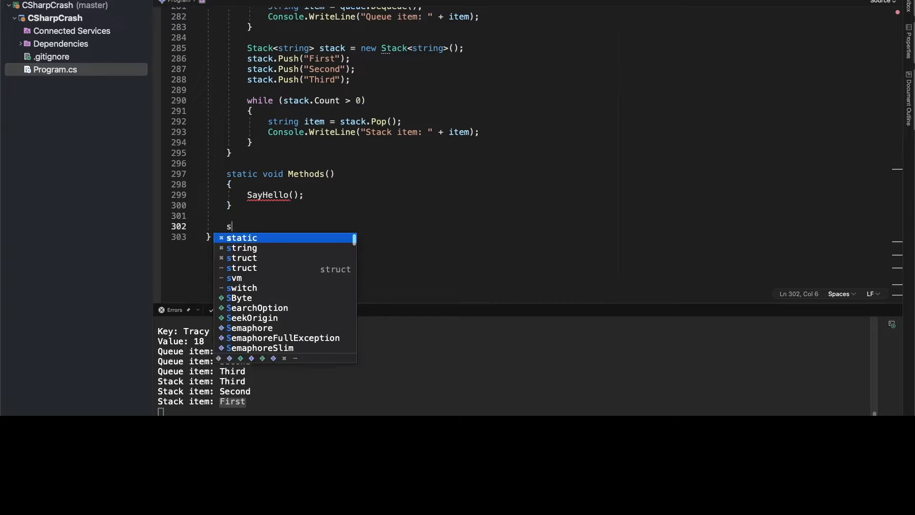
pyautogui.write('tatic void')
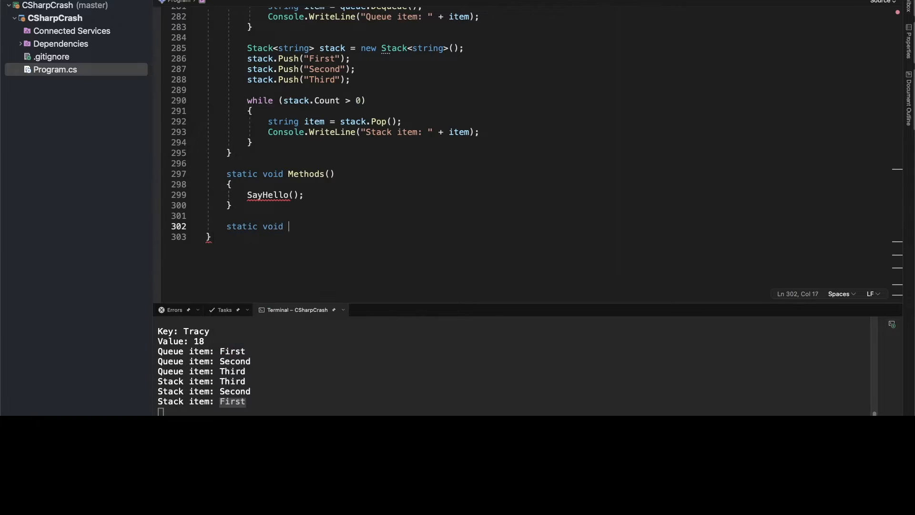
pyautogui.press('backspace')
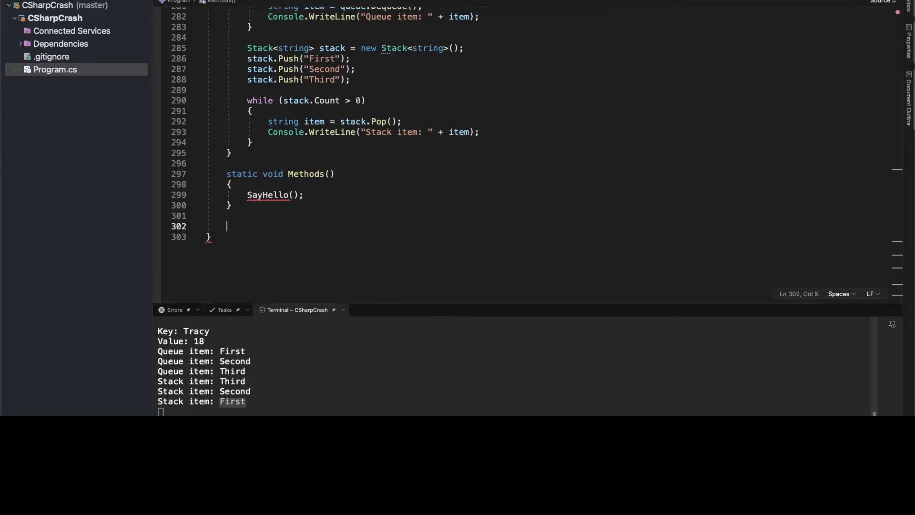
pyautogui.write('p')
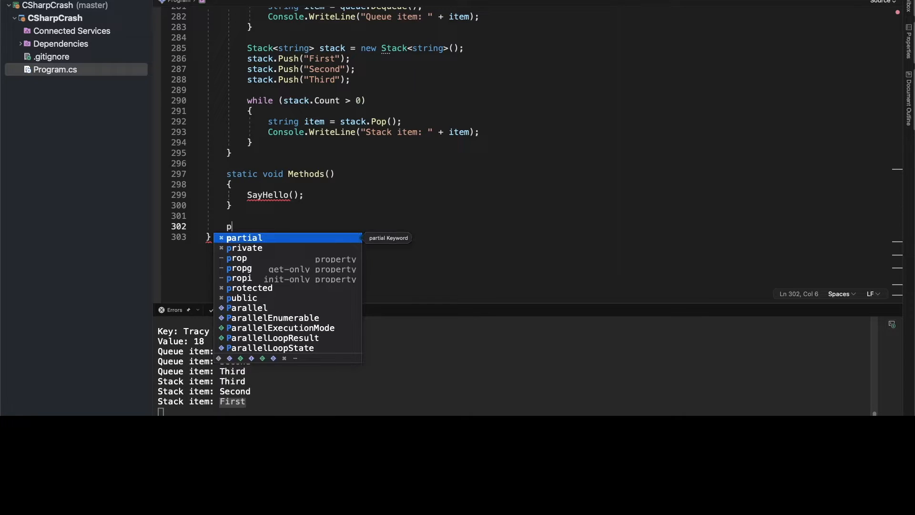
pyautogui.write('rivate')
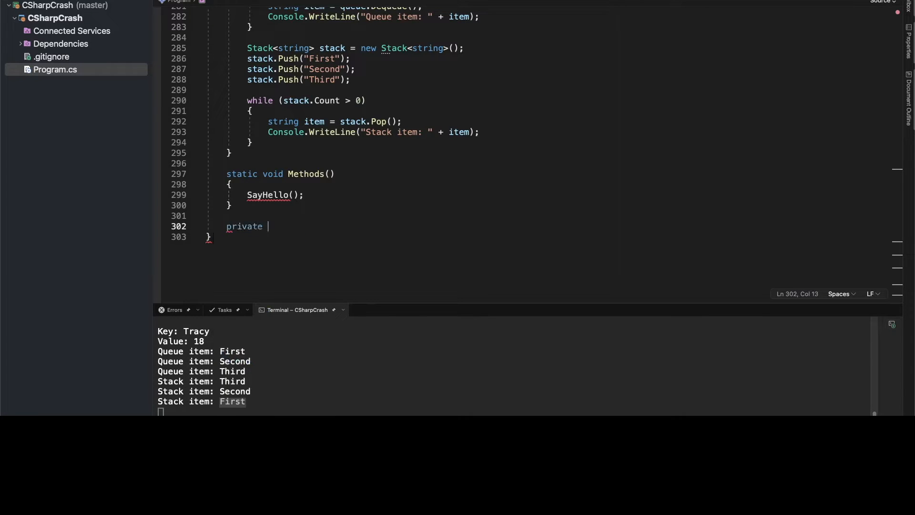
pyautogui.write('static v')
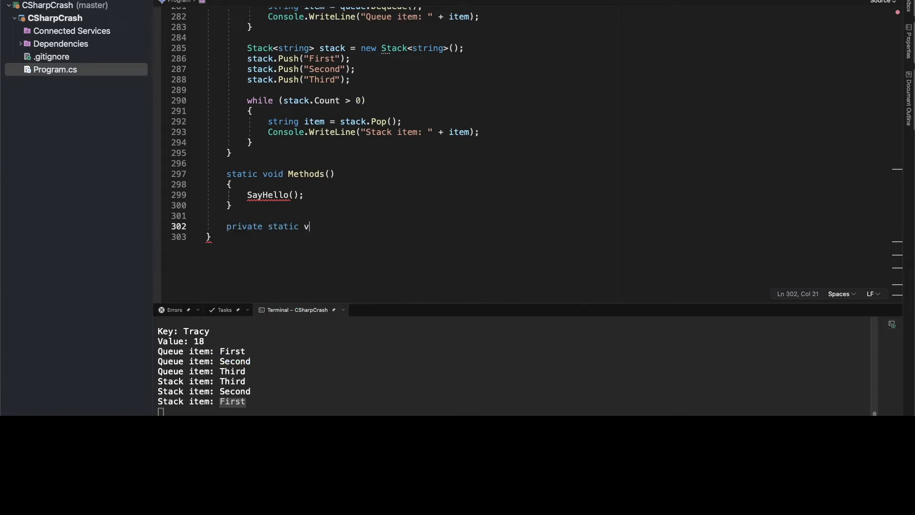
pyautogui.write('oid Say')
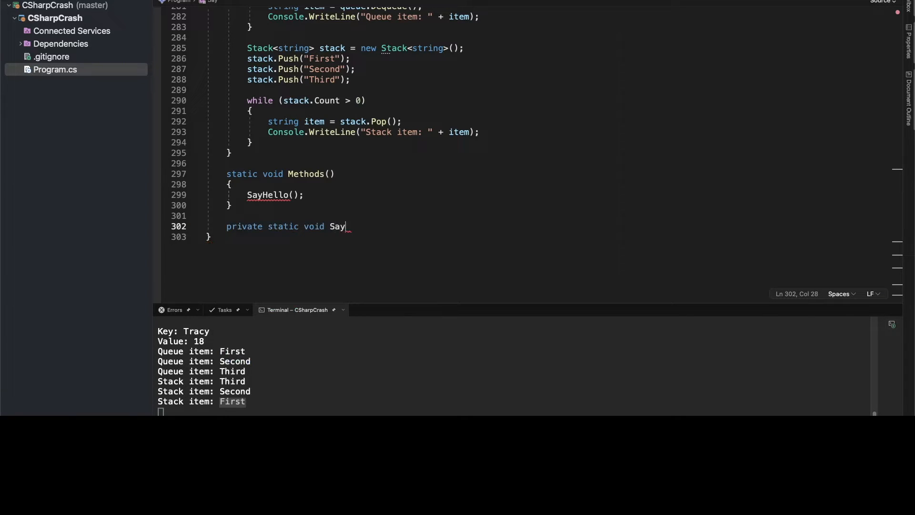
pyautogui.write('Hello() { }')
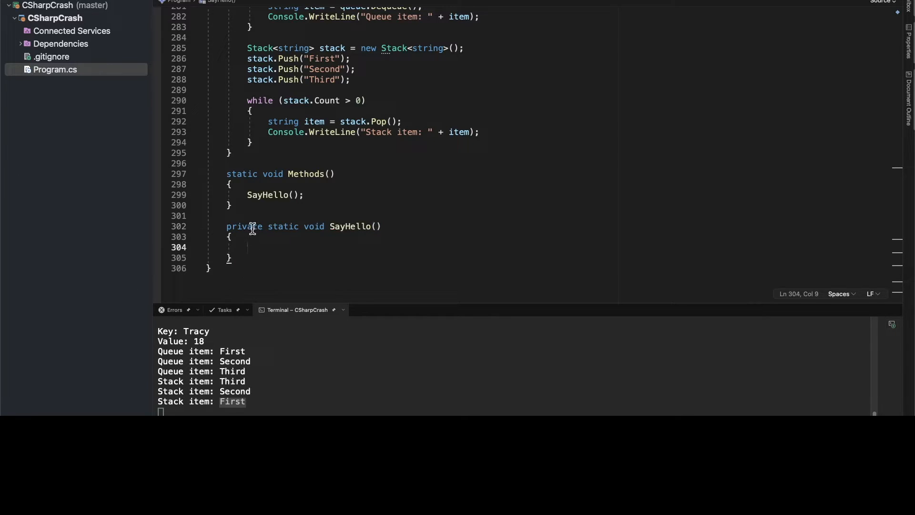
pyautogui.moveTo(303, 229)
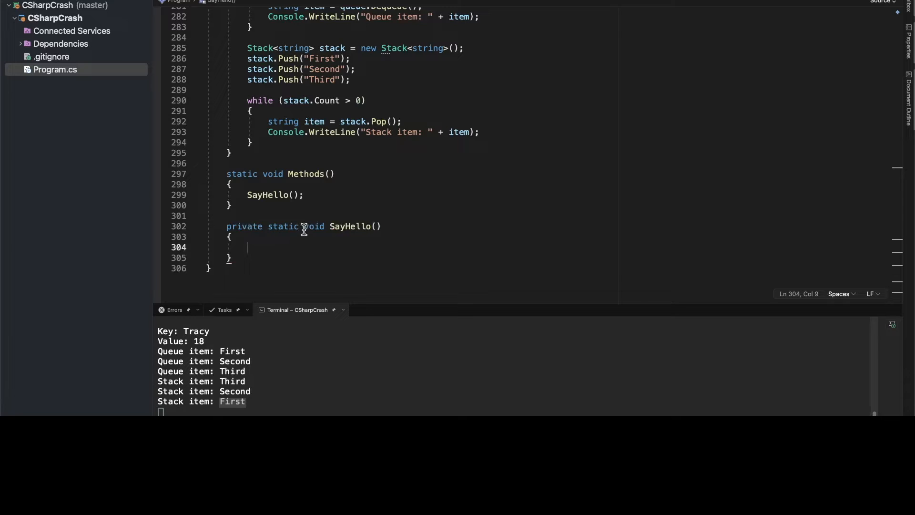
pyautogui.moveTo(272, 151)
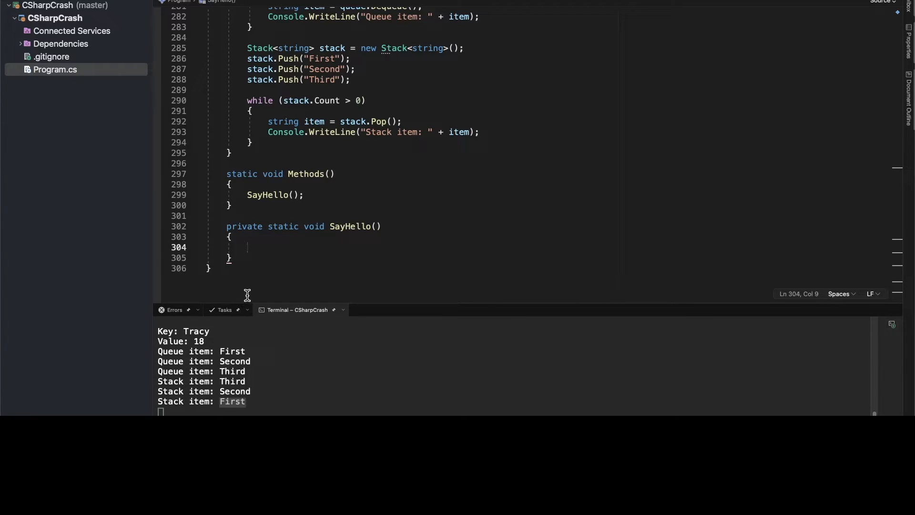
pyautogui.moveTo(245, 290)
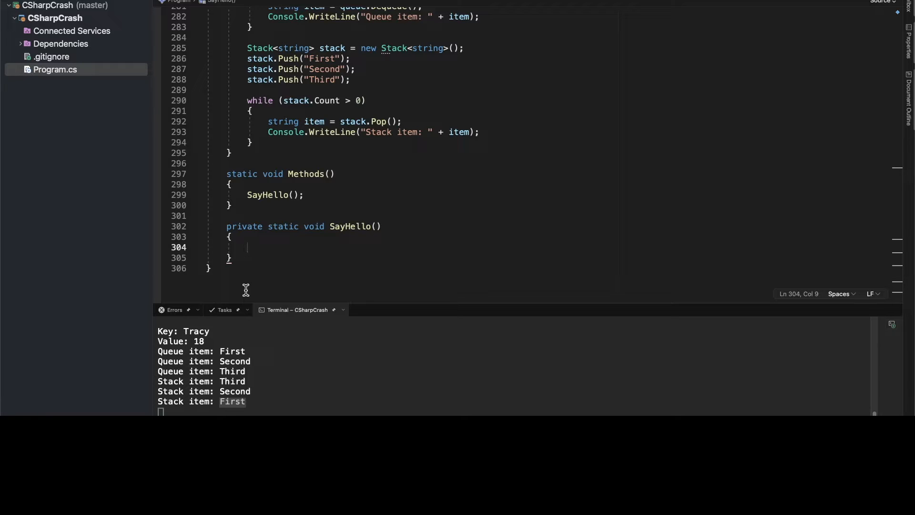
pyautogui.moveTo(180, 317)
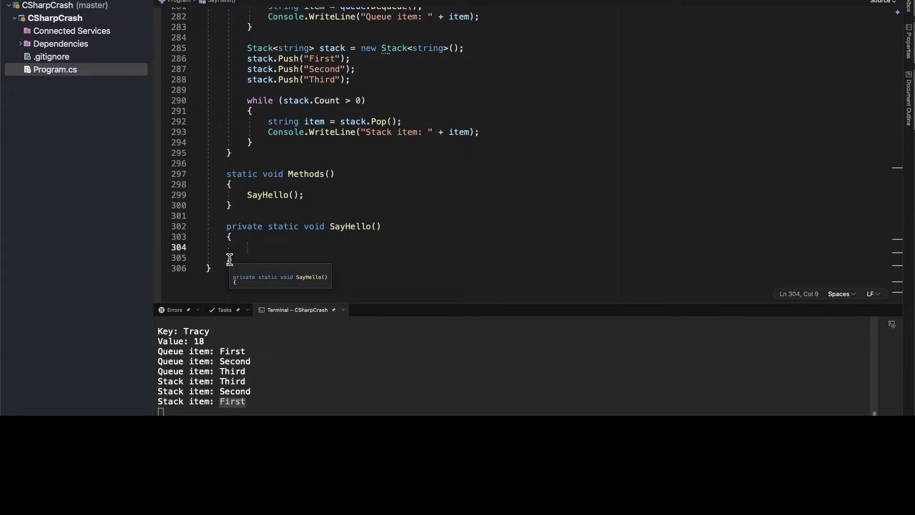
# Write Console.WriteLine("Hello there!"); inside SayHello
pyautogui.write('Co')
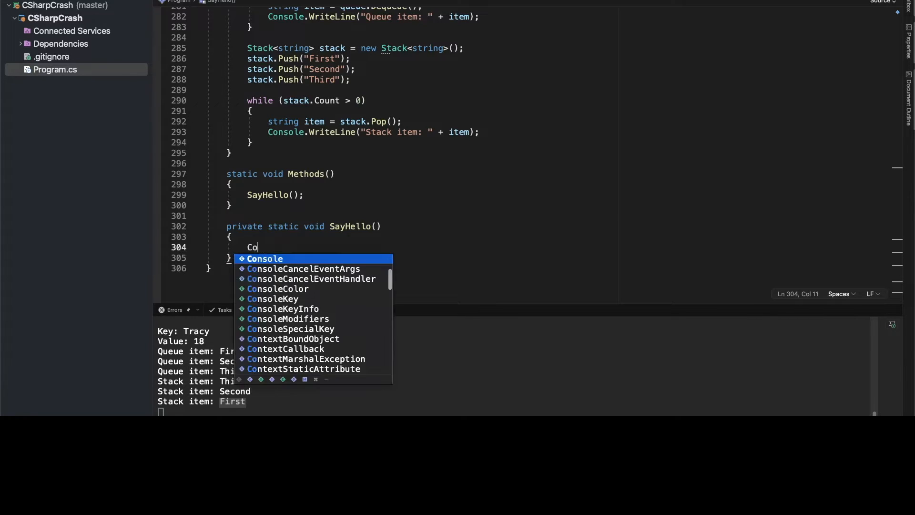
pyautogui.write('nsole.Wi')
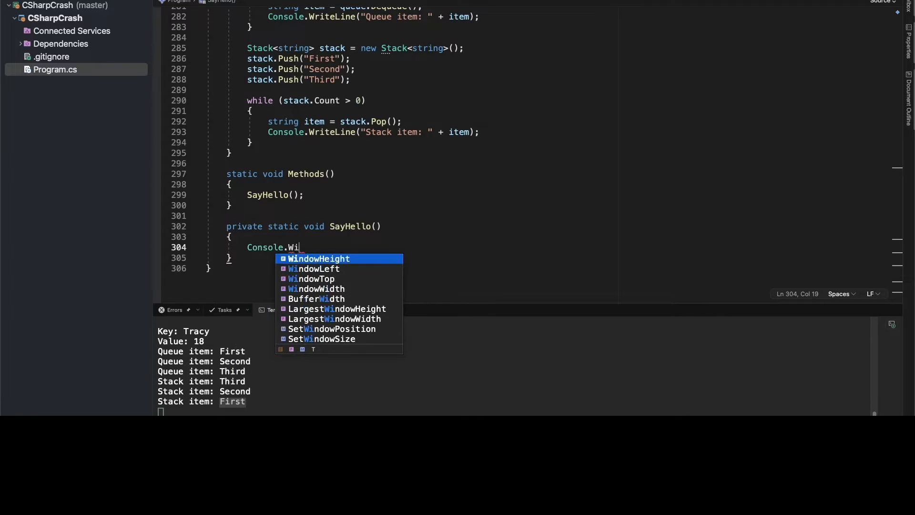
pyautogui.write('teL')
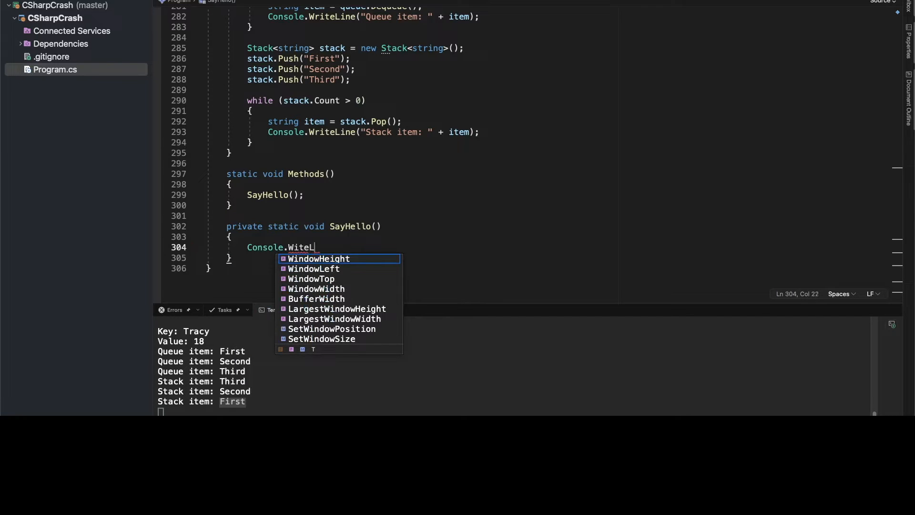
pyautogui.write('i')
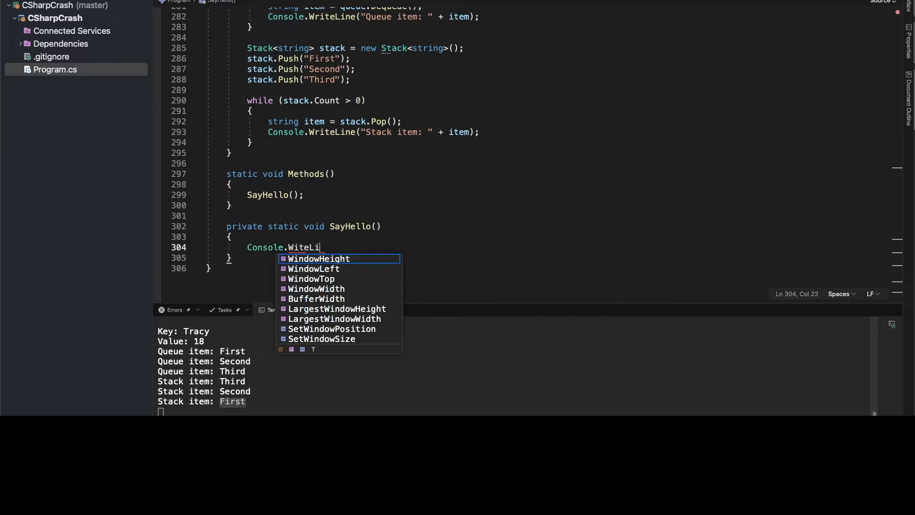
pyautogui.write('n')
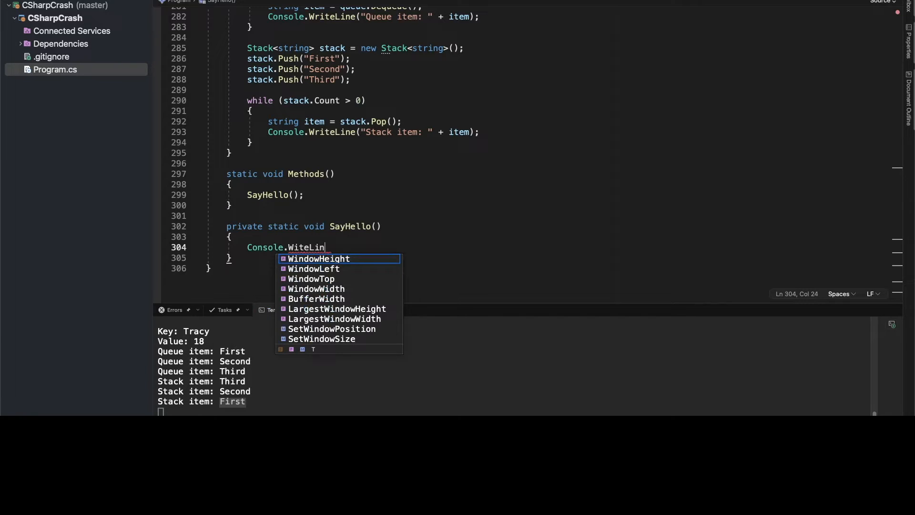
pyautogui.press('BackSpace')
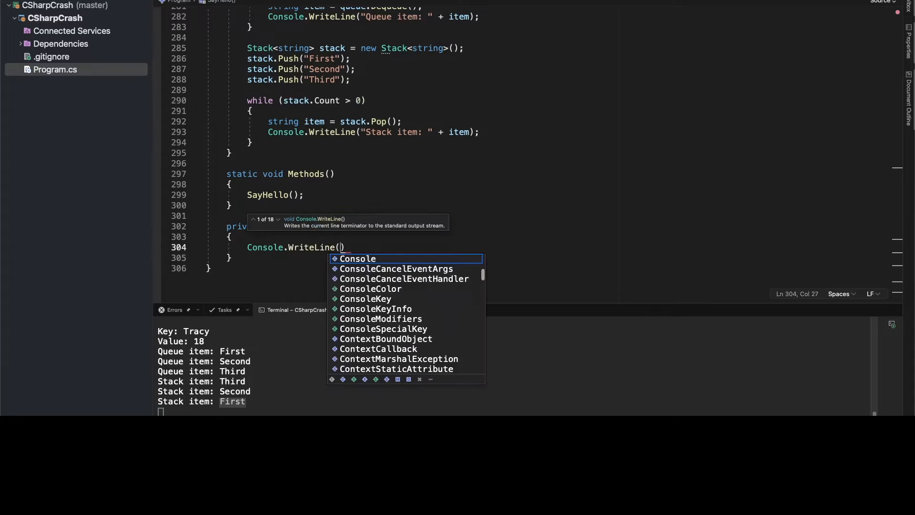
pyautogui.write('"Hello there')
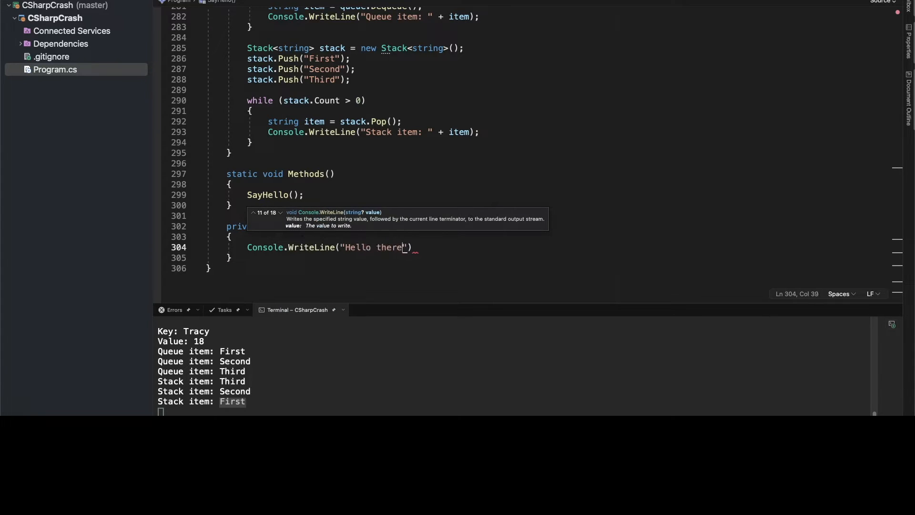
pyautogui.write('!");')
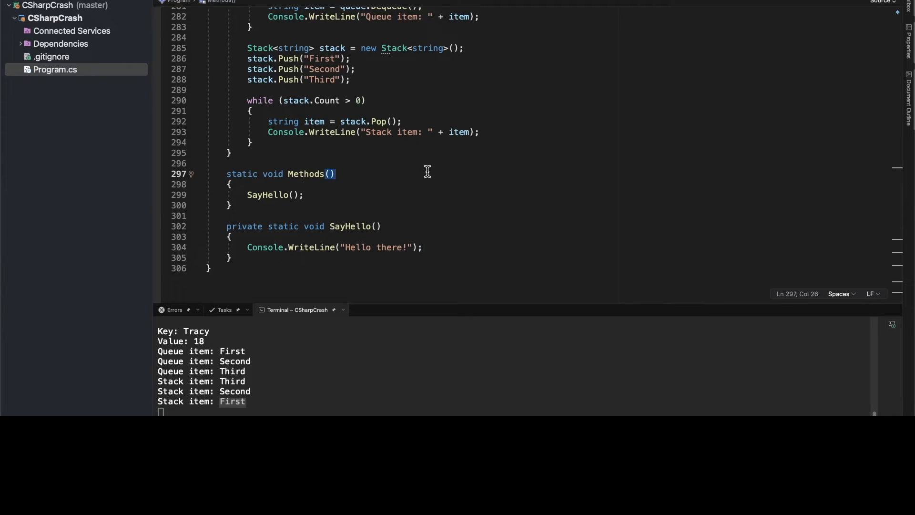
# Run the program and check the terminal output ends with "Hello there!"
pyautogui.scroll(-3)
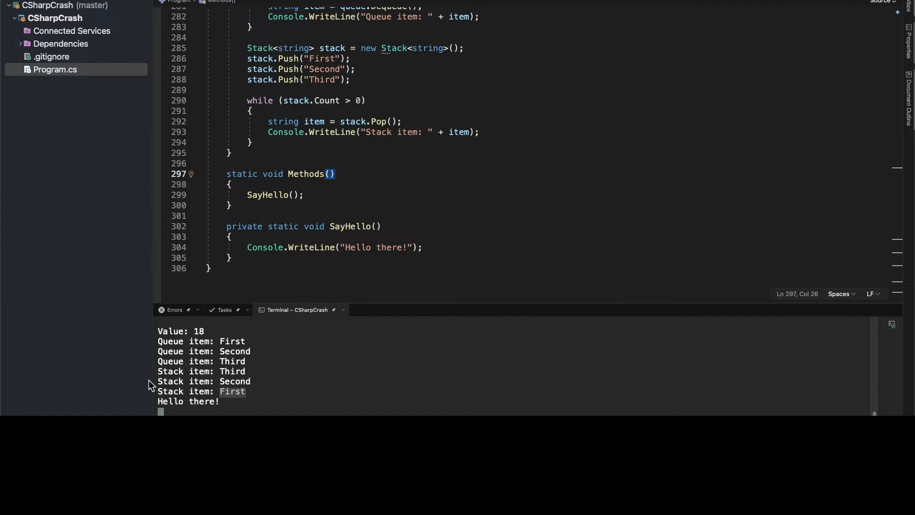
pyautogui.moveTo(352, 266)
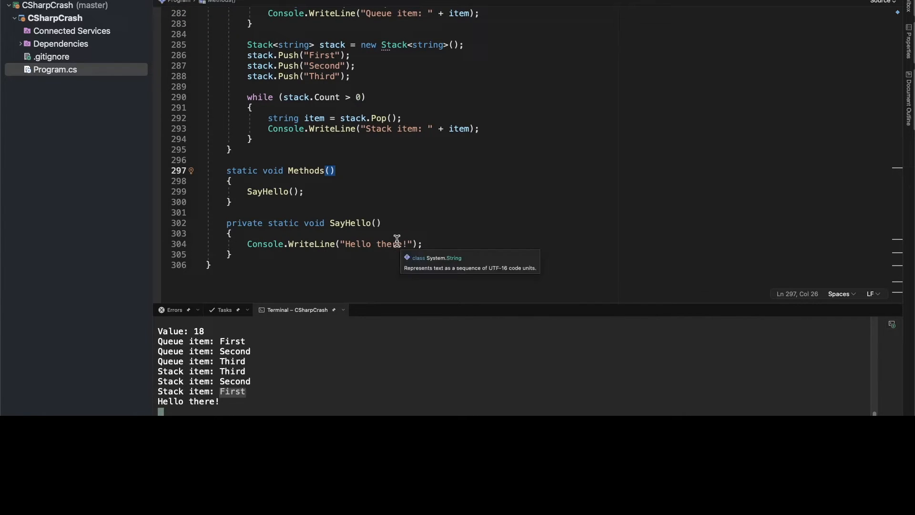
pyautogui.moveTo(321, 236)
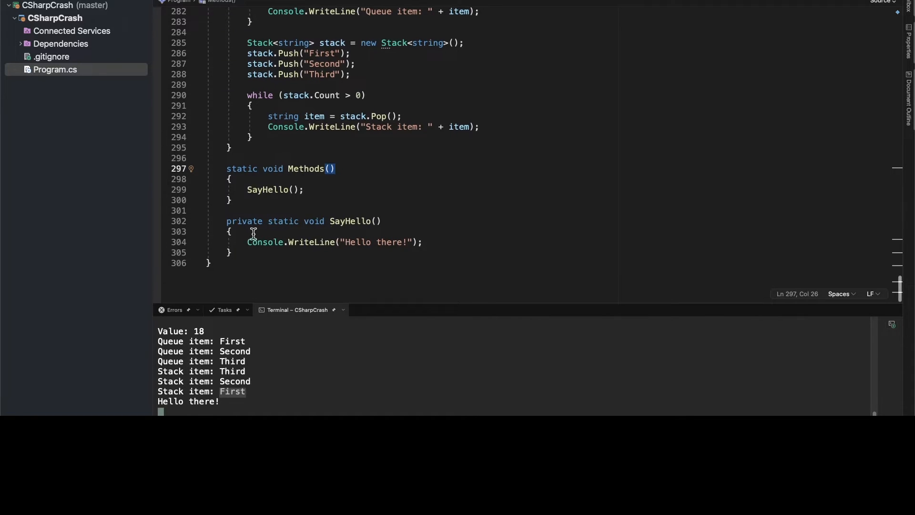
pyautogui.moveTo(347, 220)
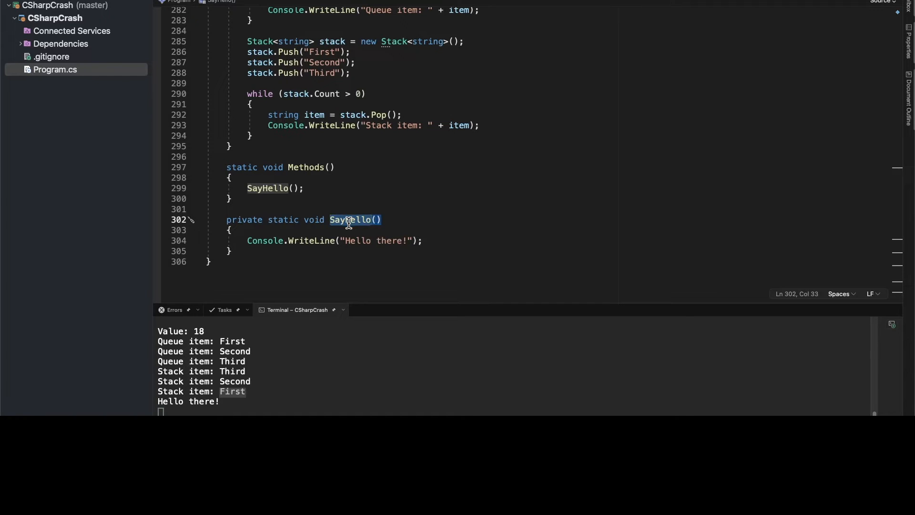
pyautogui.moveTo(343, 236)
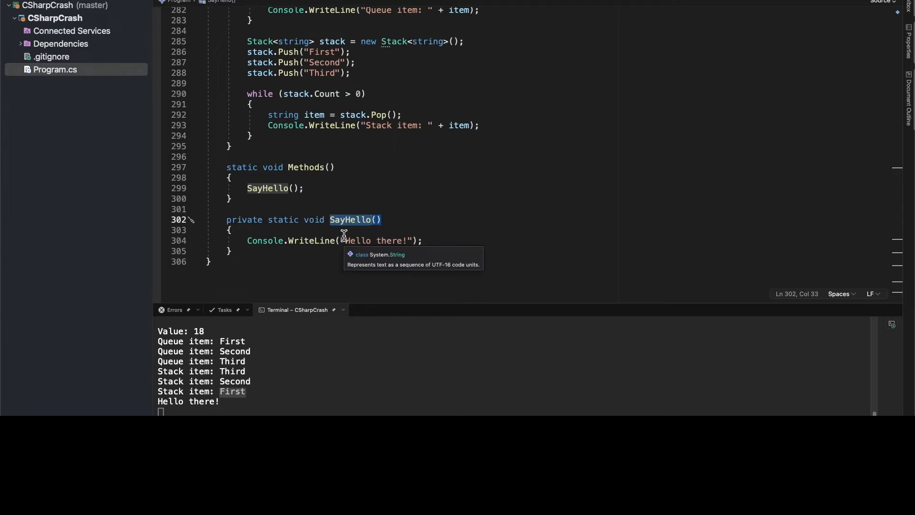
pyautogui.moveTo(327, 197)
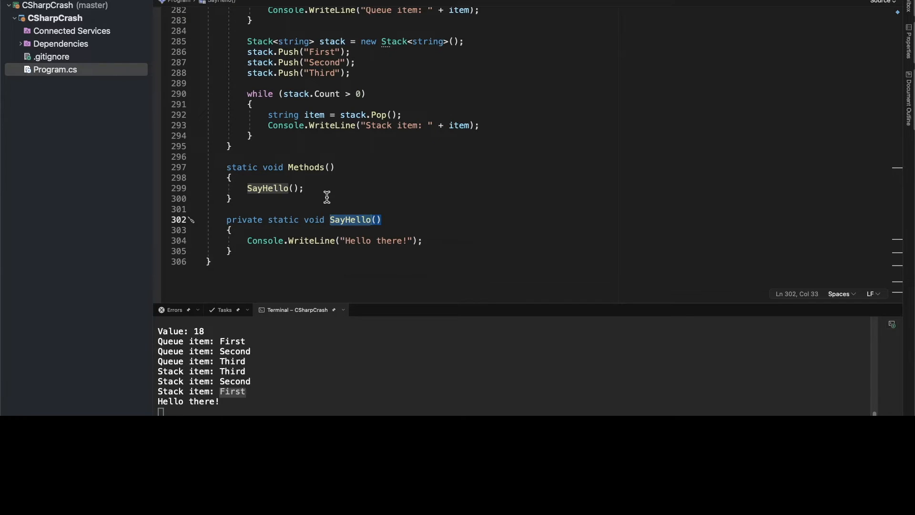
pyautogui.moveTo(308, 219)
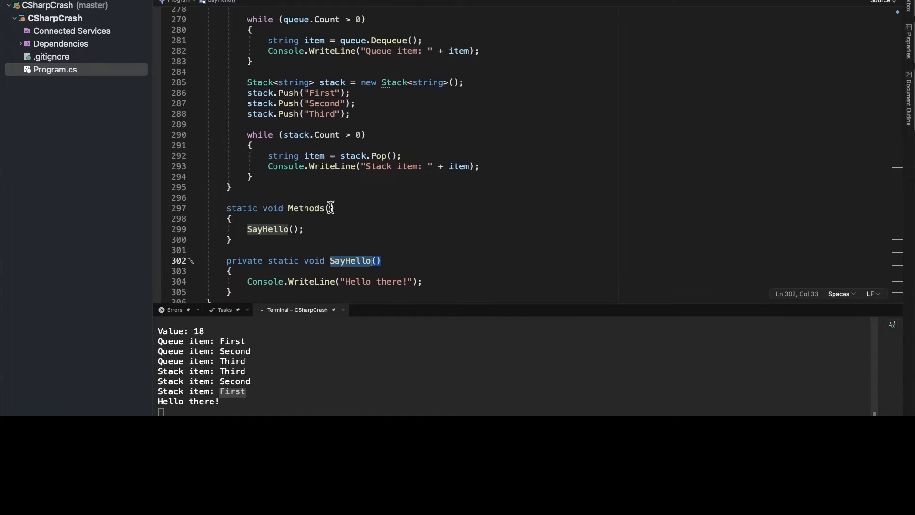
pyautogui.moveTo(412, 244)
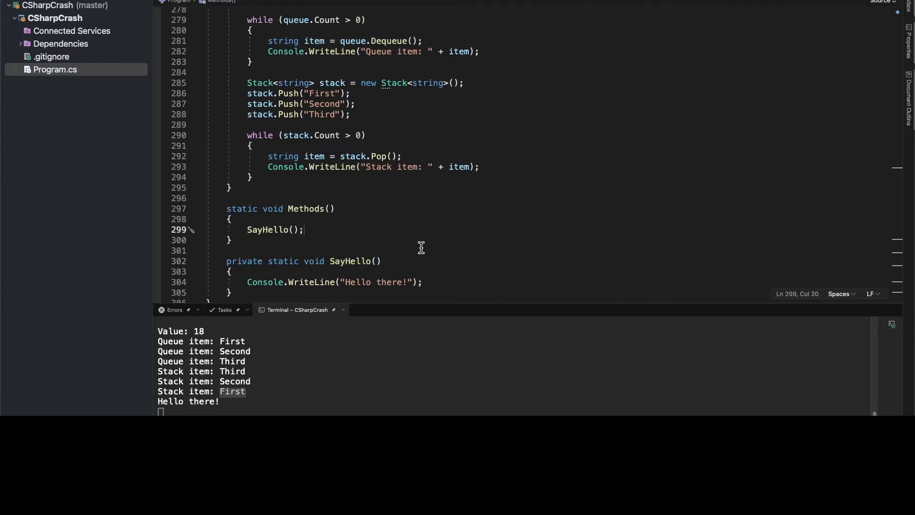
# Declare int a = 10; and int b = 20; after the SayHello call in Methods
pyautogui.press('enter')
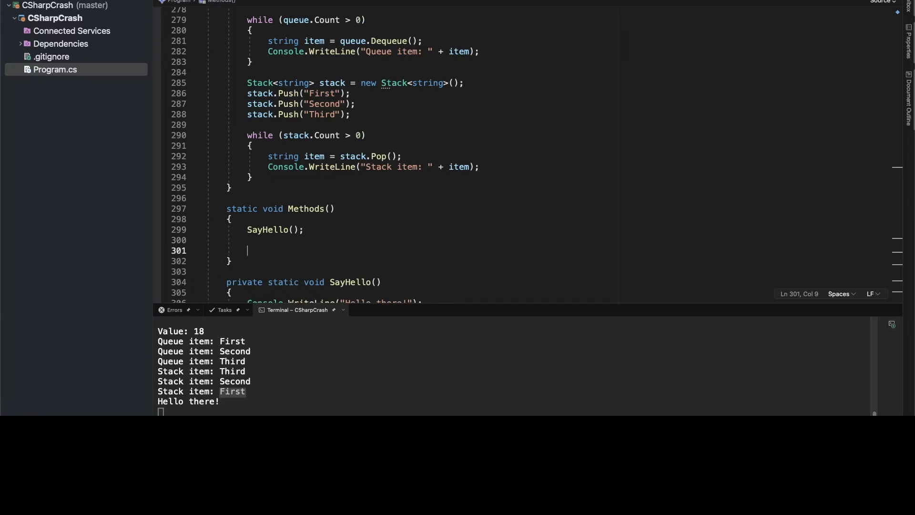
pyautogui.write('int a = 1')
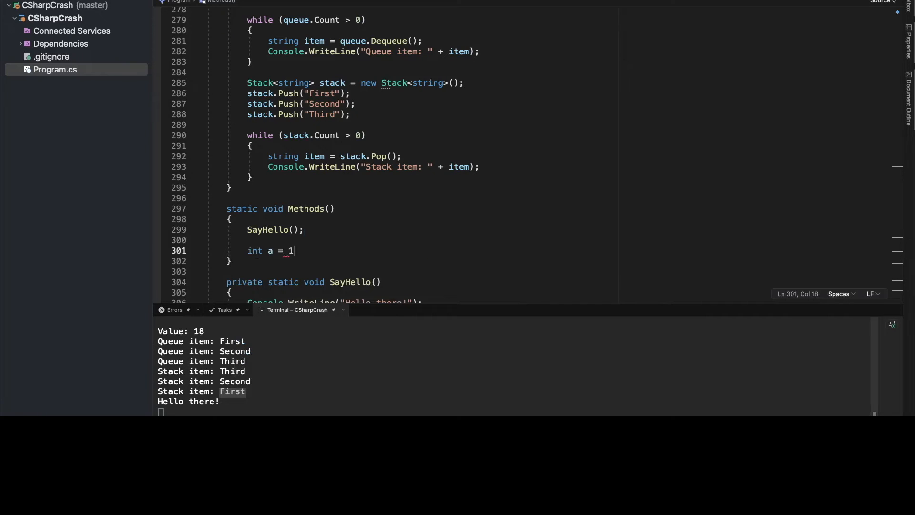
pyautogui.write('0')
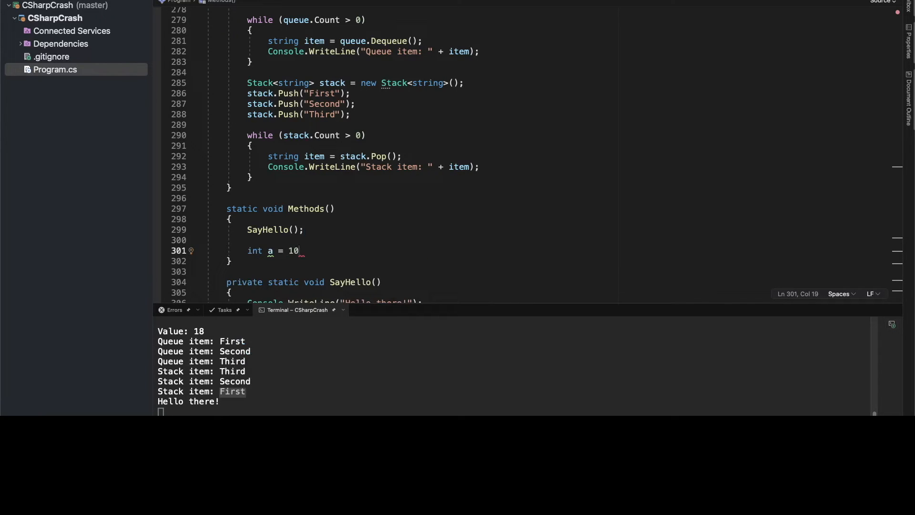
pyautogui.write(';')
pyautogui.write('int b')
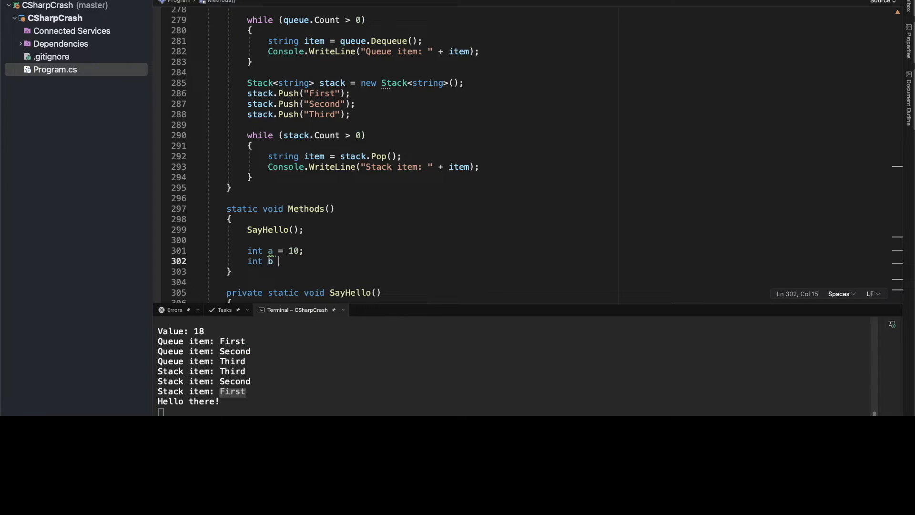
pyautogui.write('=')
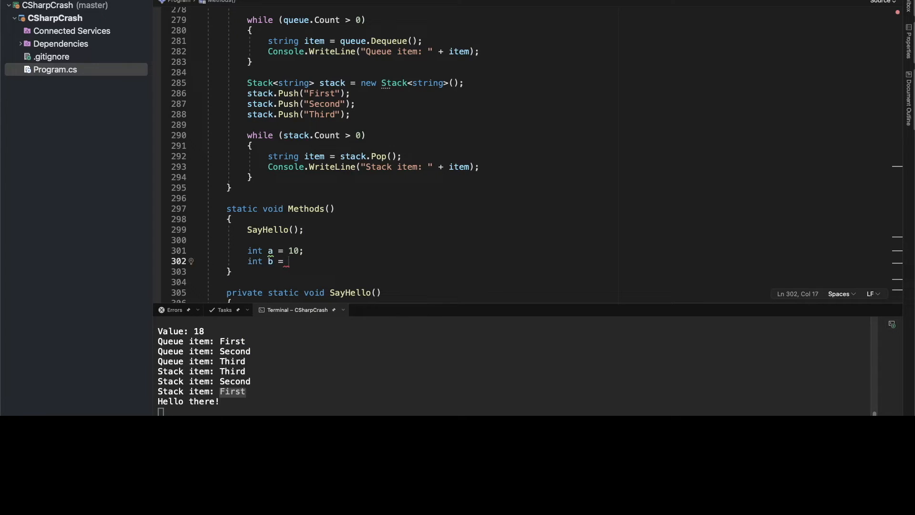
pyautogui.write('20;')
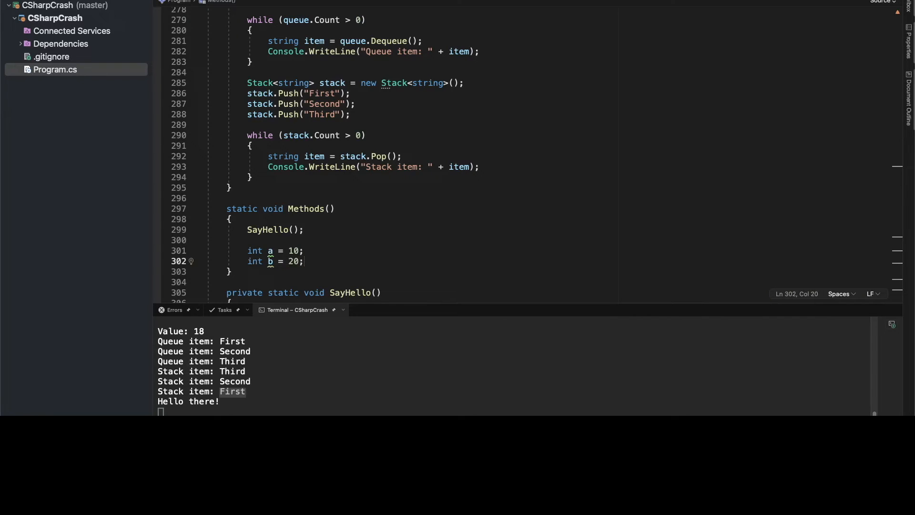
pyautogui.press('enter')
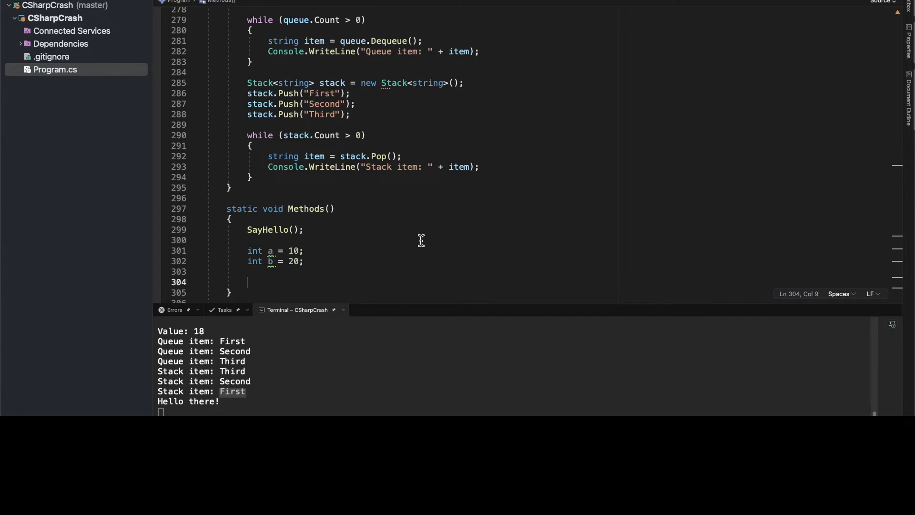
# Add int sum = Add(a, b); below the b declaration in Methods
pyautogui.write('int')
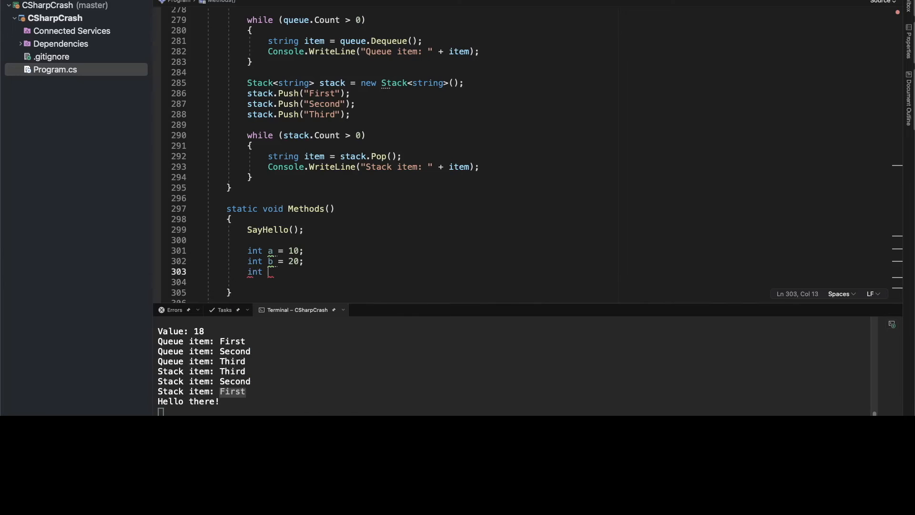
pyautogui.write('sum =')
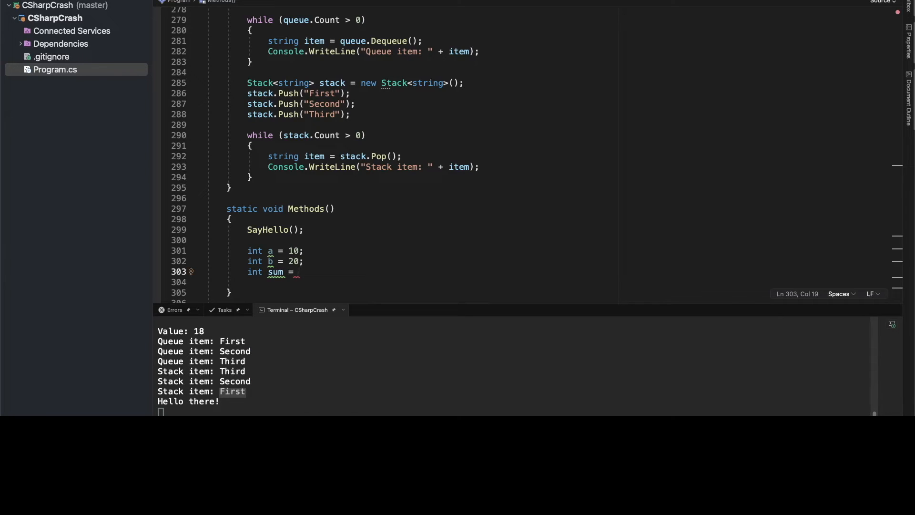
pyautogui.write('A')
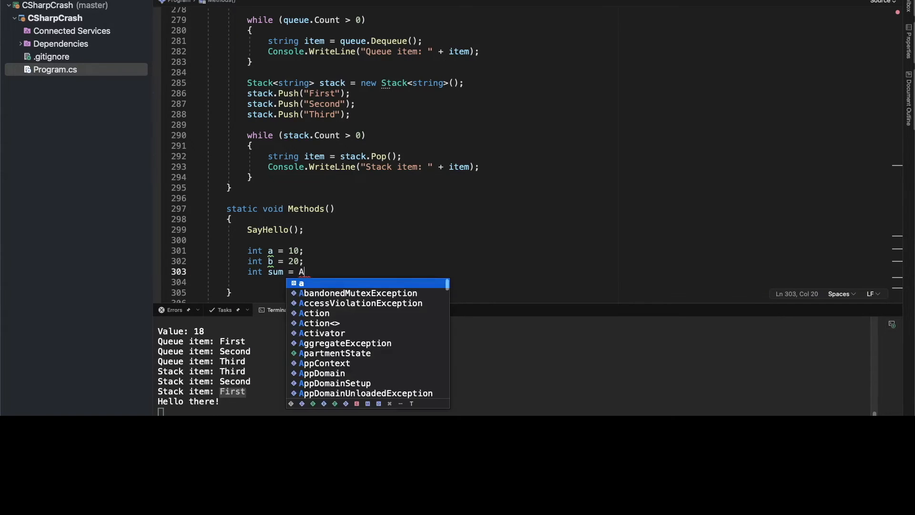
pyautogui.write('dd();')
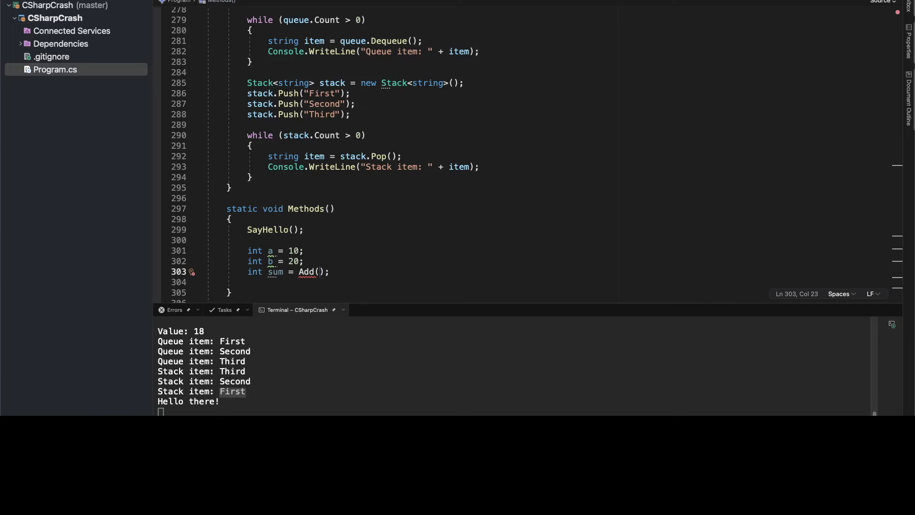
pyautogui.write('a, b')
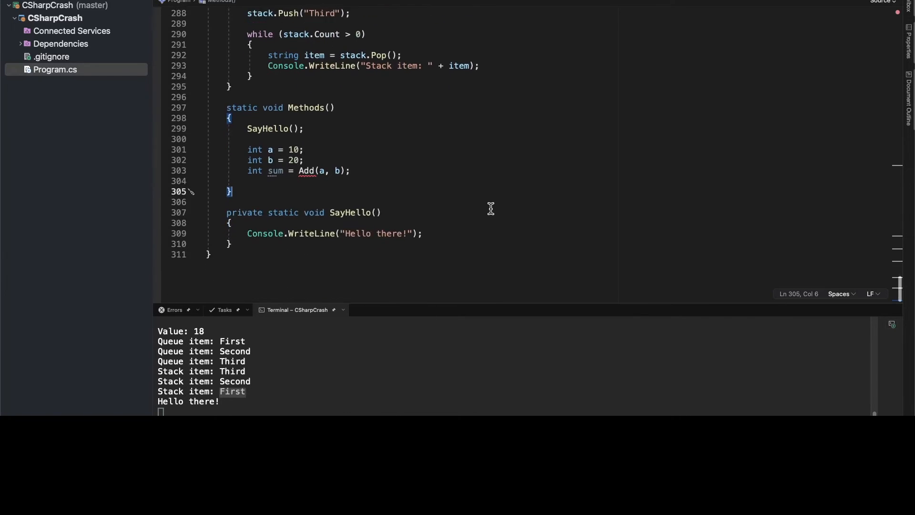
pyautogui.moveTo(299, 302)
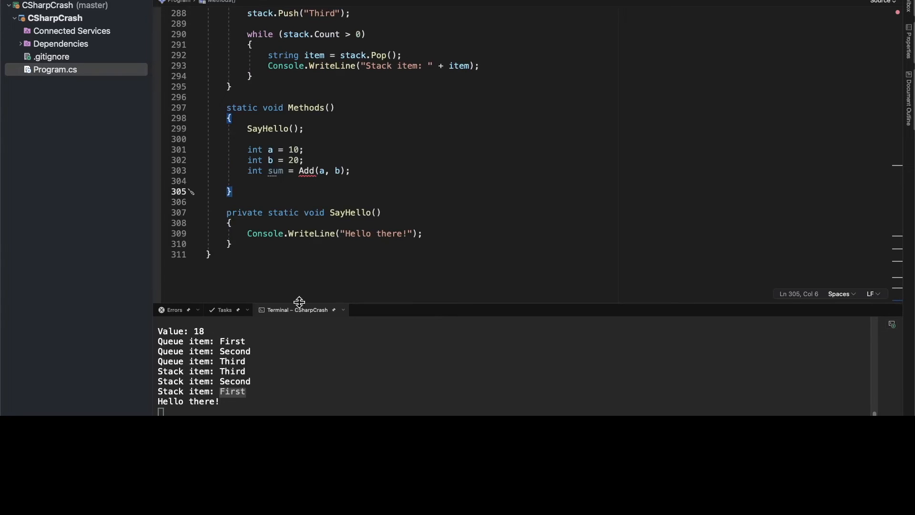
pyautogui.moveTo(282, 232)
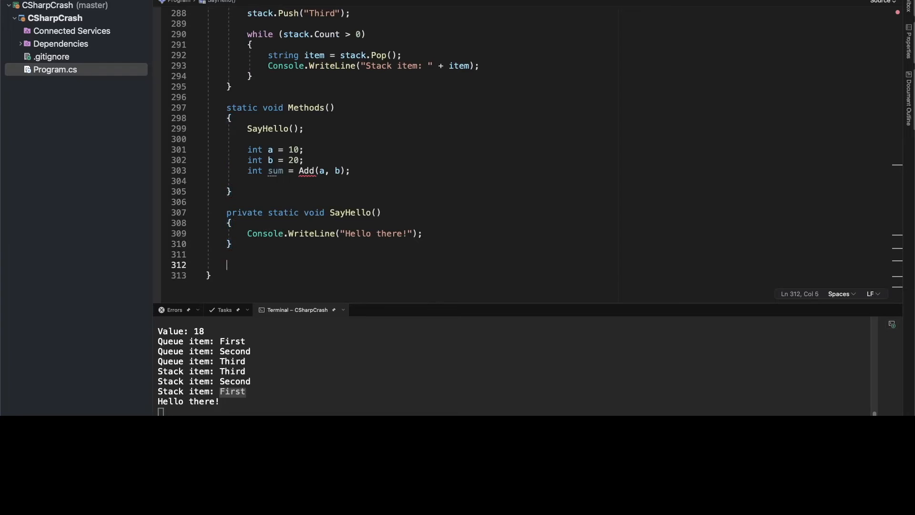
pyautogui.write('private static void Add(')
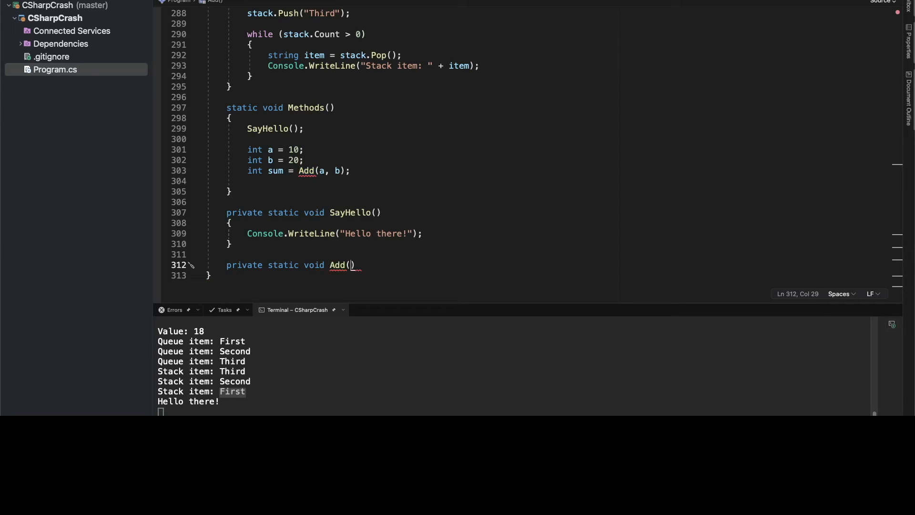
pyautogui.write('a')
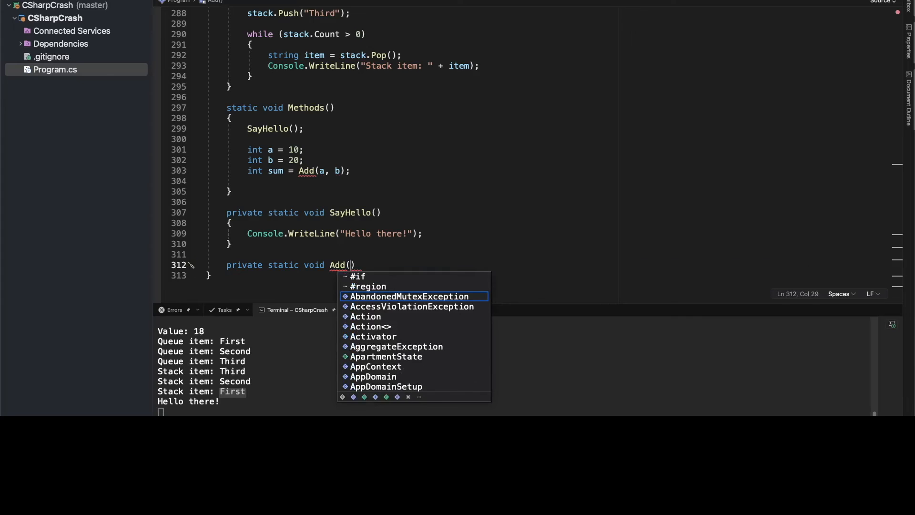
pyautogui.write('int a, in')
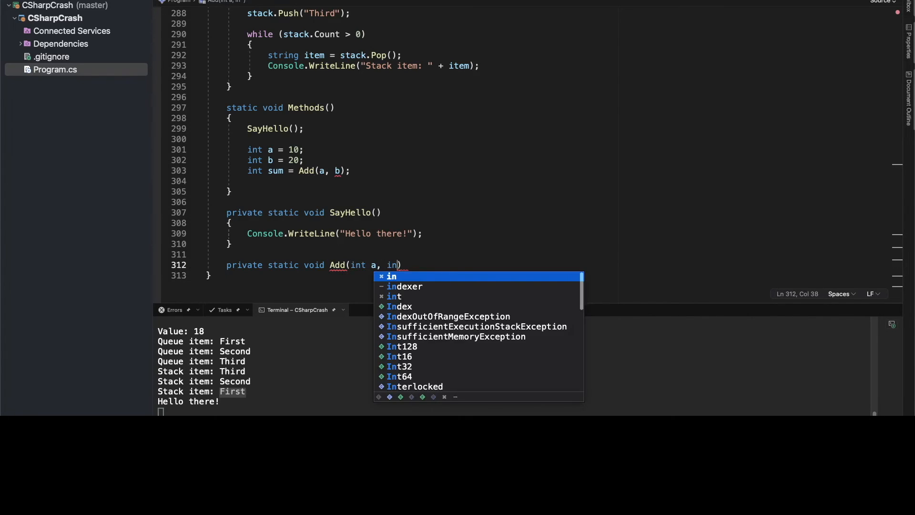
pyautogui.write('t b')
pyautogui.write('{ }')
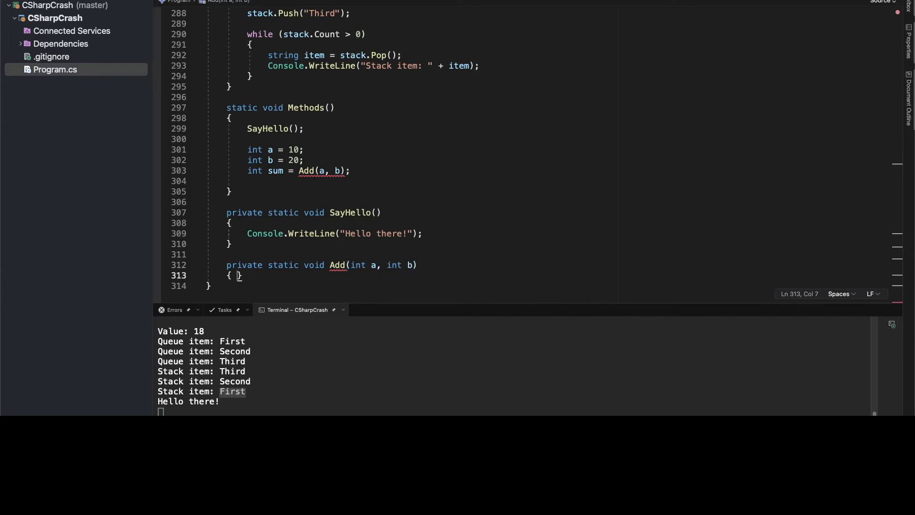
pyautogui.press('enter')
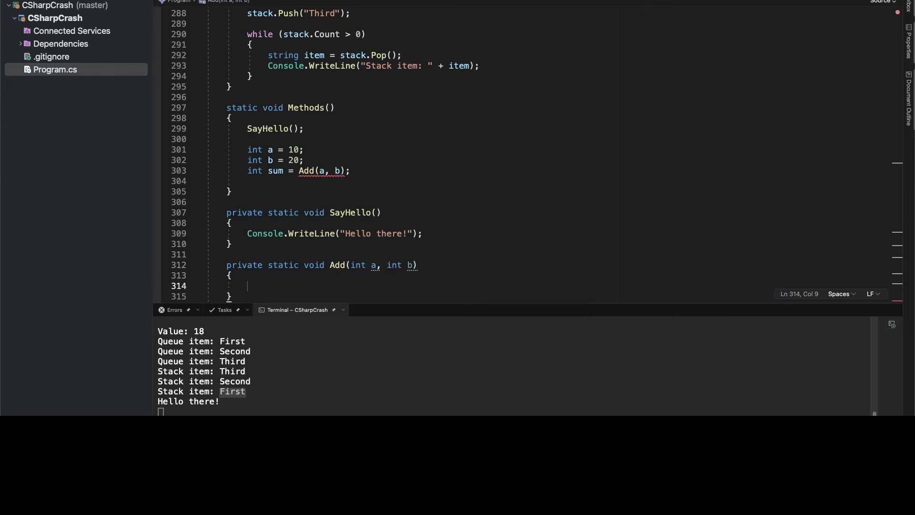
pyautogui.scroll(-3)
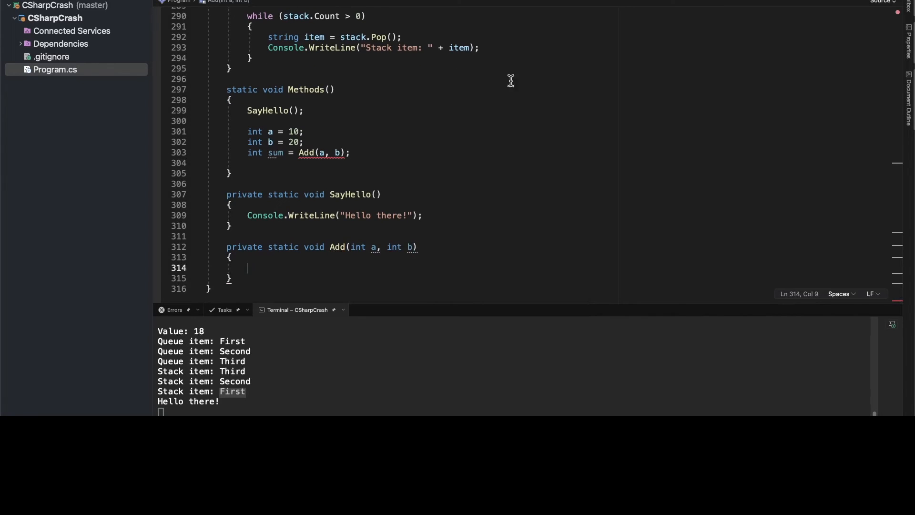
pyautogui.moveTo(588, 119)
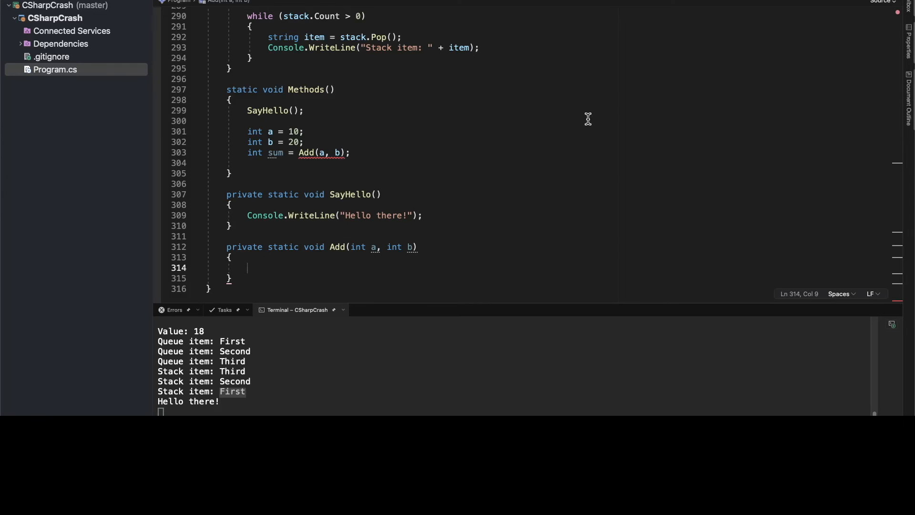
pyautogui.write('return')
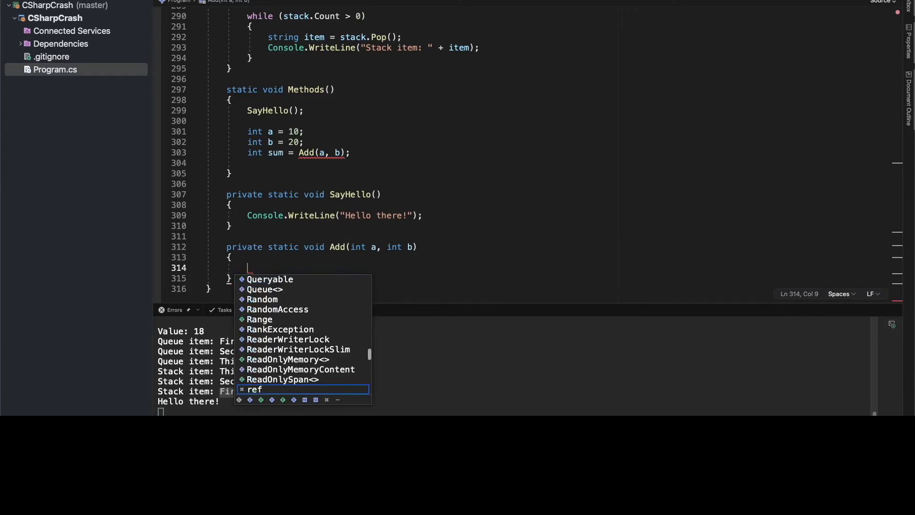
pyautogui.write('Con')
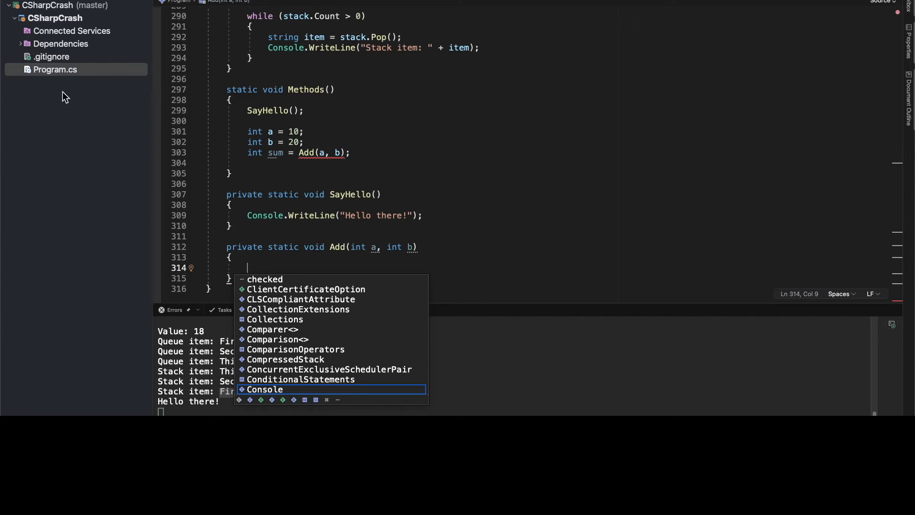
pyautogui.moveTo(152, 138)
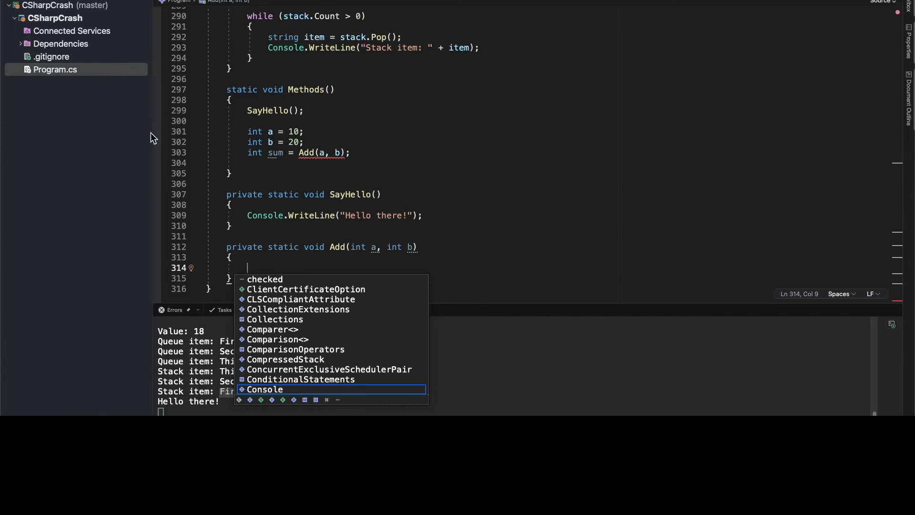
pyautogui.moveTo(113, 205)
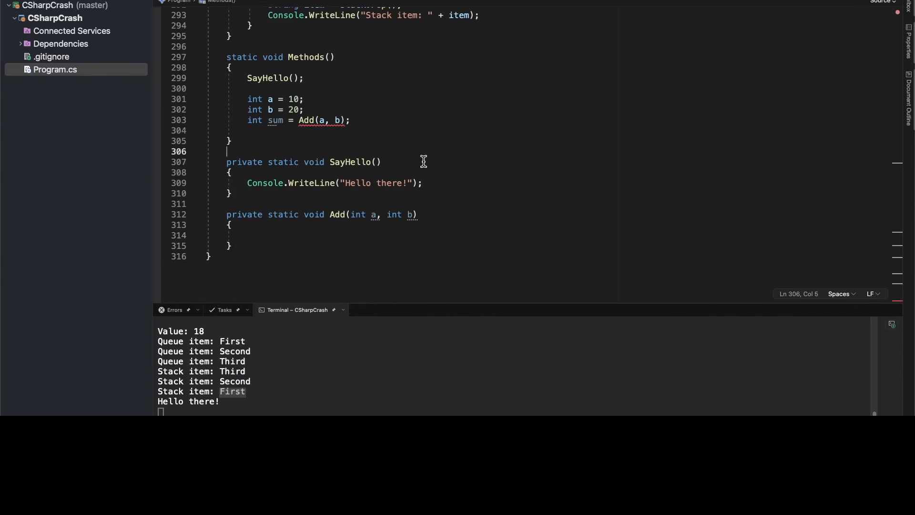
pyautogui.moveTo(301, 237)
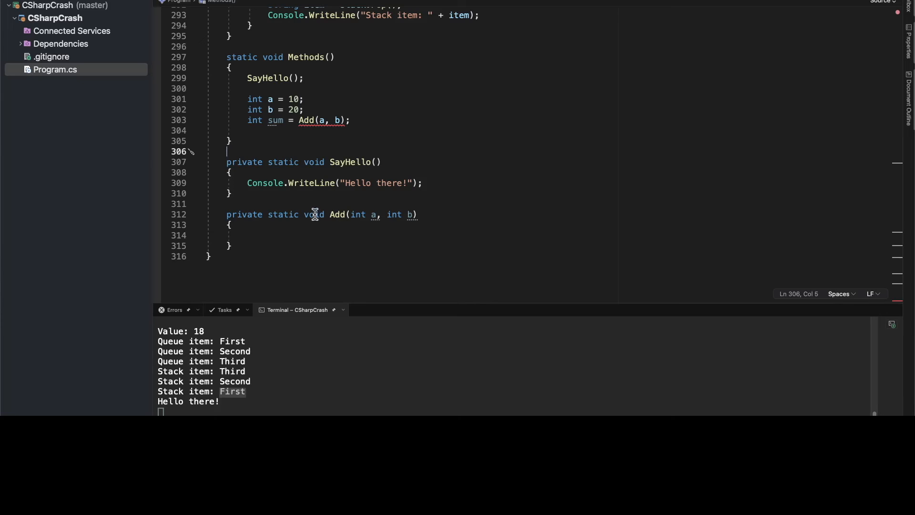
# Change Add's return type from void to int, correcting a mistyped attempt
pyautogui.doubleClick(313, 215)
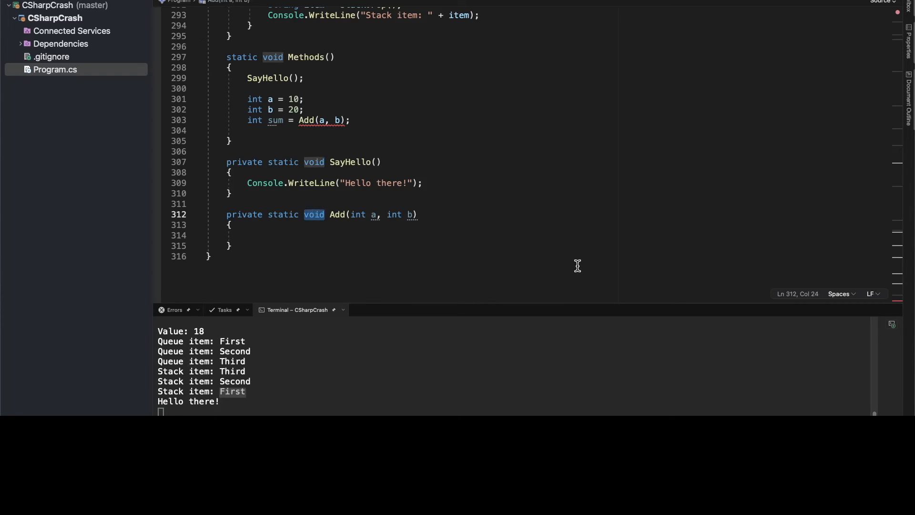
pyautogui.write('int')
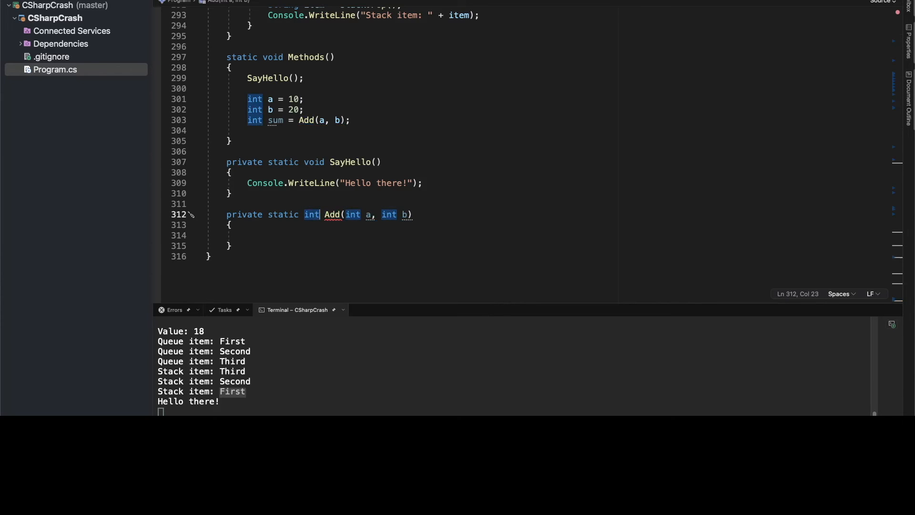
pyautogui.write('str')
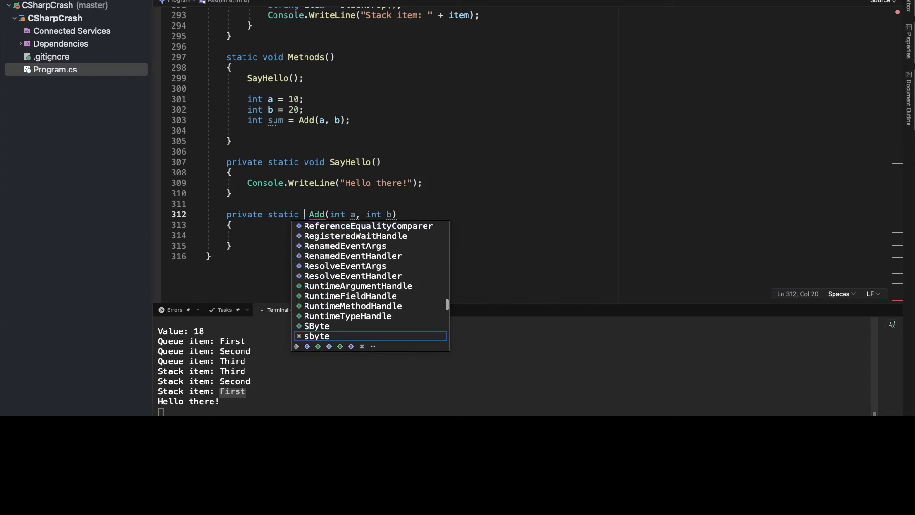
pyautogui.write('Person')
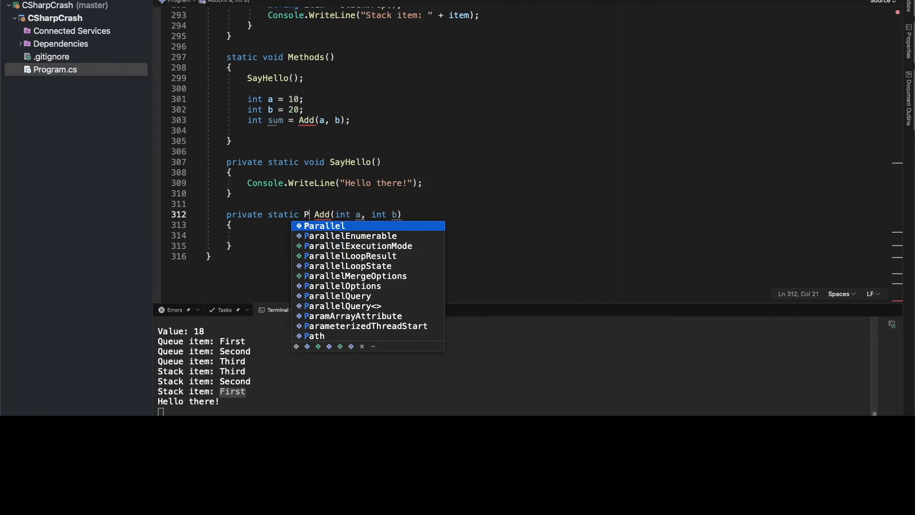
pyautogui.press('backspace')
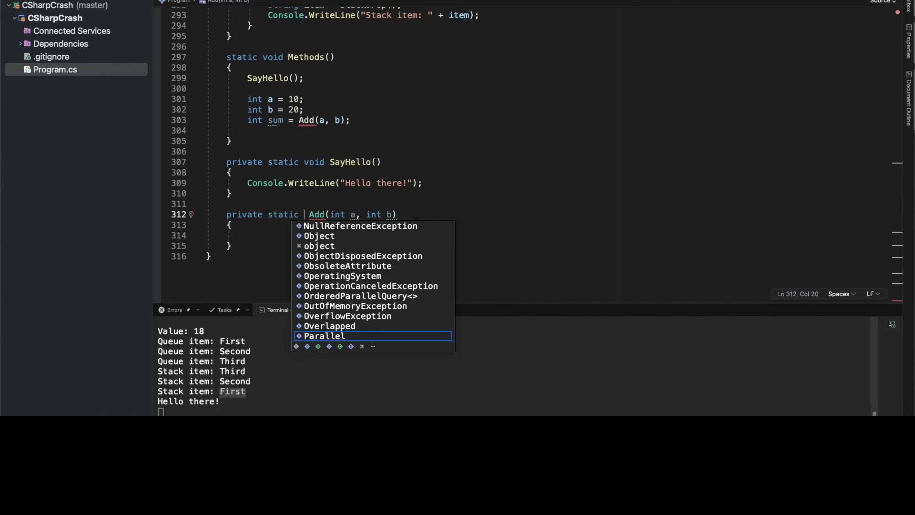
pyautogui.write('int')
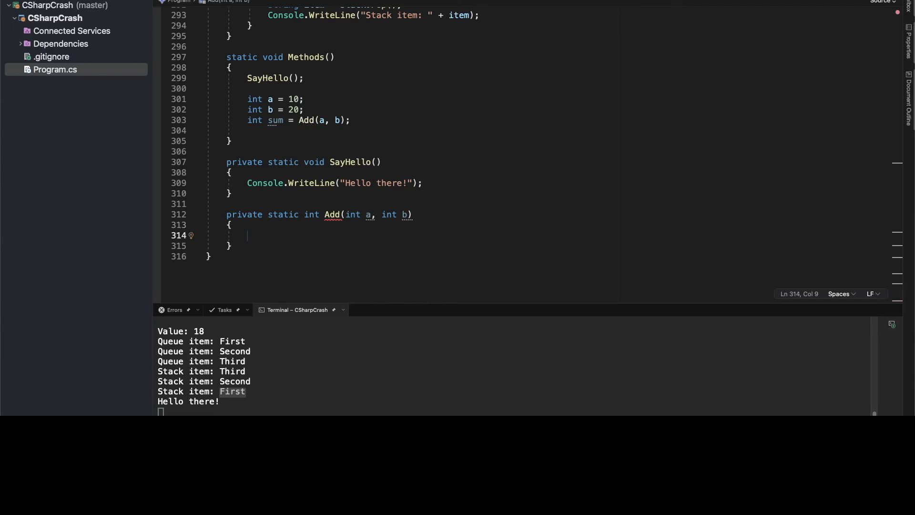
# Make Add return a + b; and start a new line after the sum assignment
pyautogui.write('return')
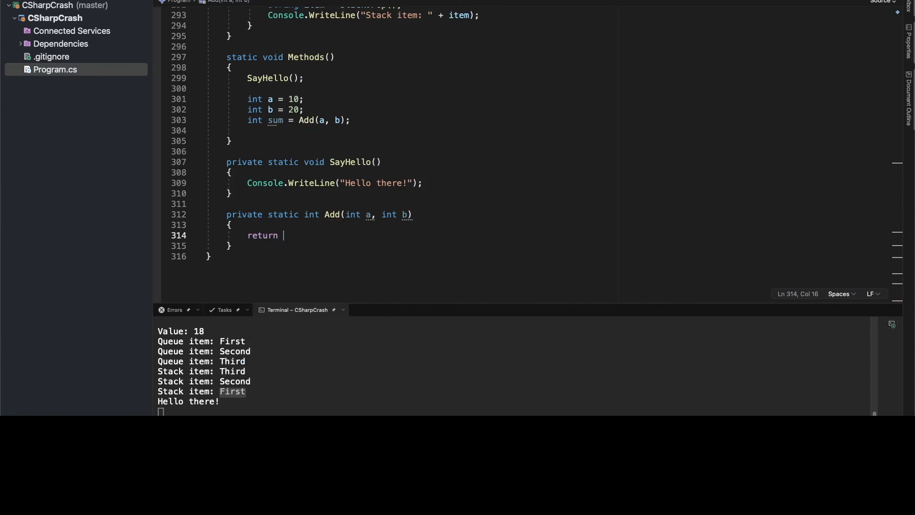
pyautogui.write('a + b')
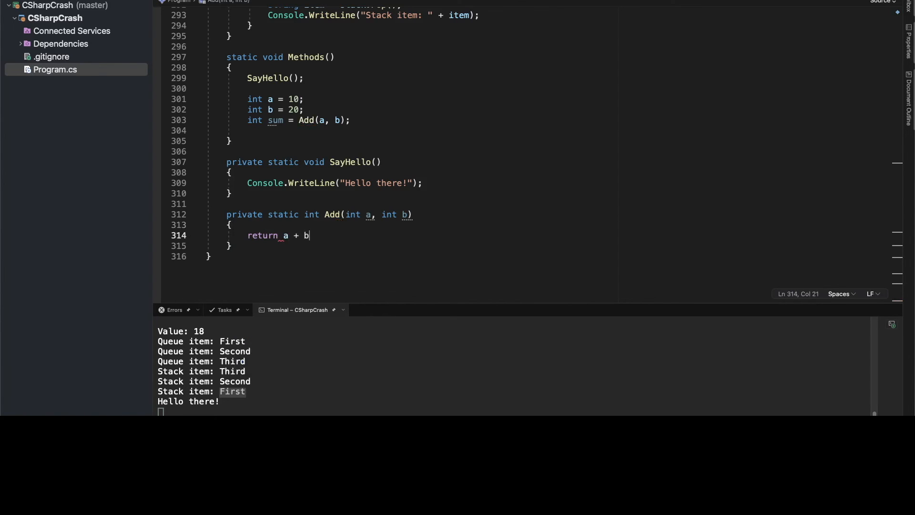
pyautogui.write(';')
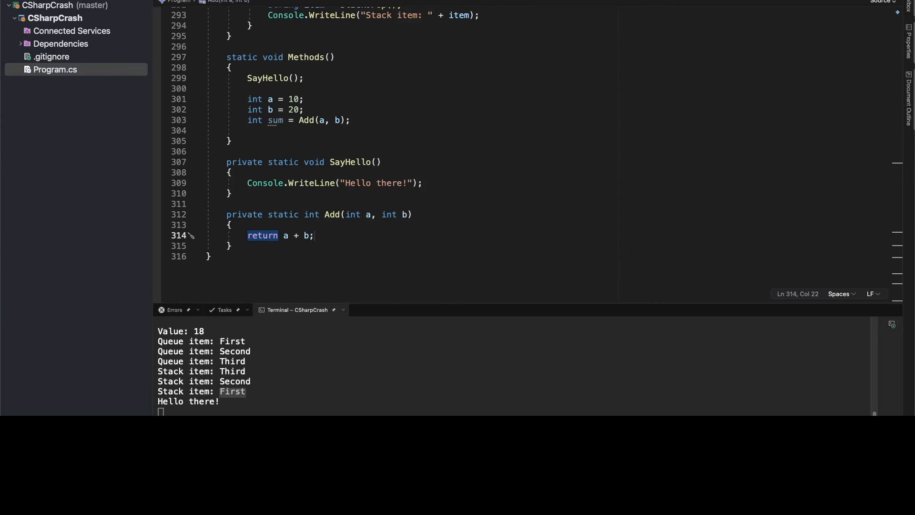
pyautogui.moveTo(338, 124)
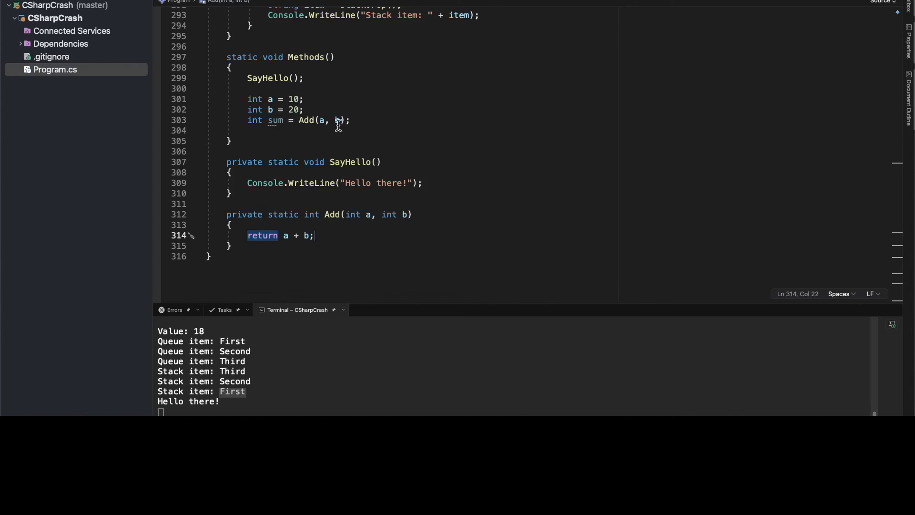
pyautogui.moveTo(264, 285)
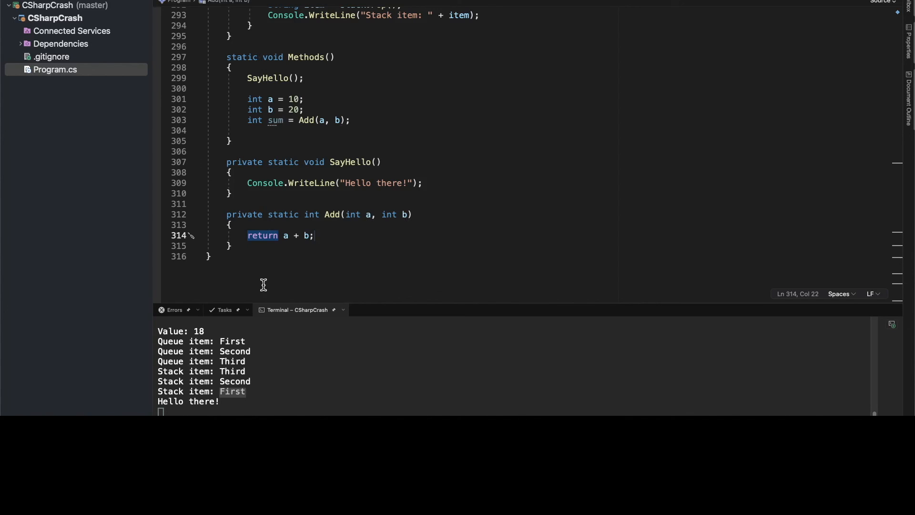
pyautogui.moveTo(308, 163)
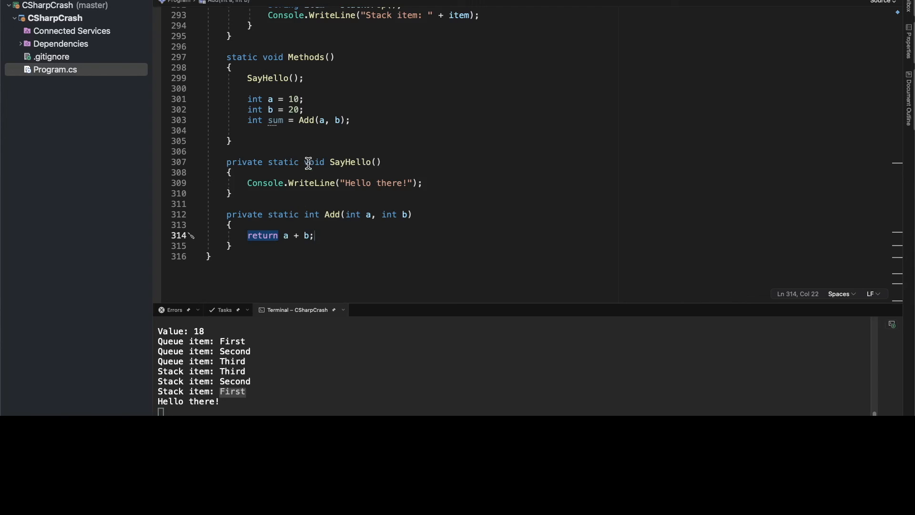
pyautogui.moveTo(321, 120)
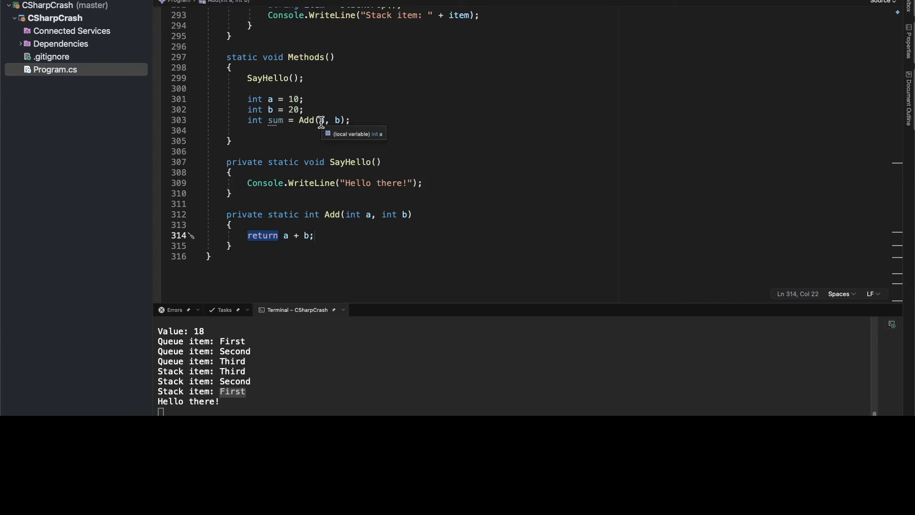
pyautogui.moveTo(305, 120)
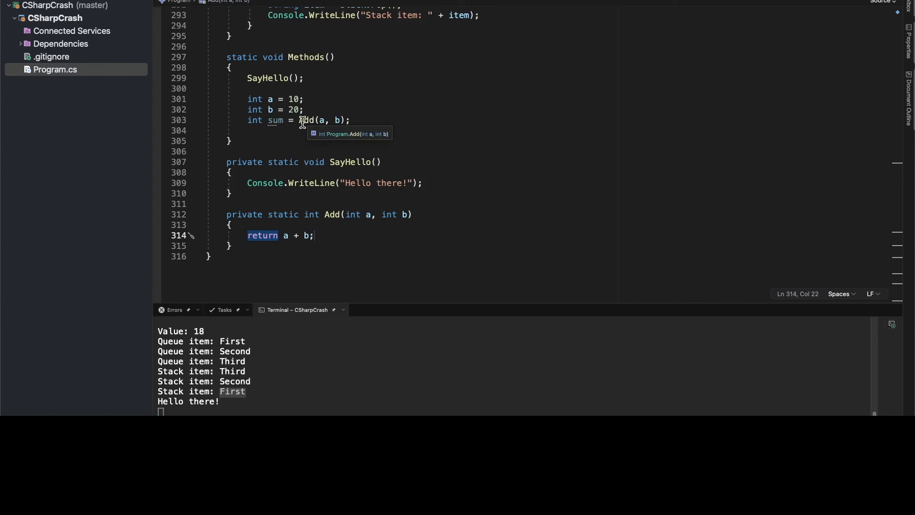
pyautogui.click(306, 120)
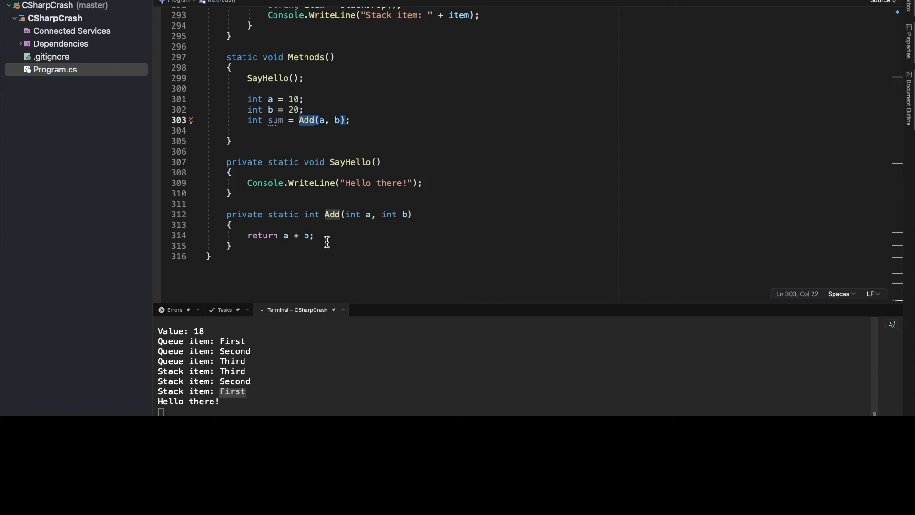
pyautogui.moveTo(298, 251)
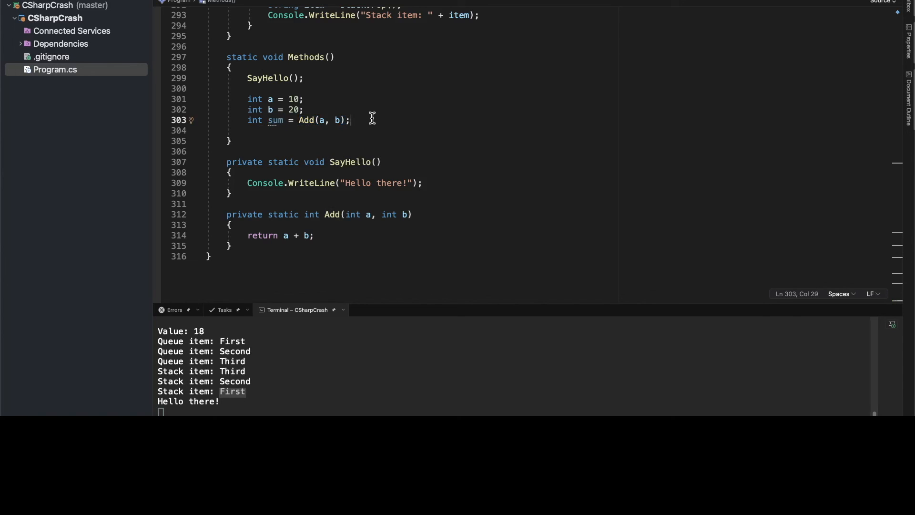
pyautogui.press('enter')
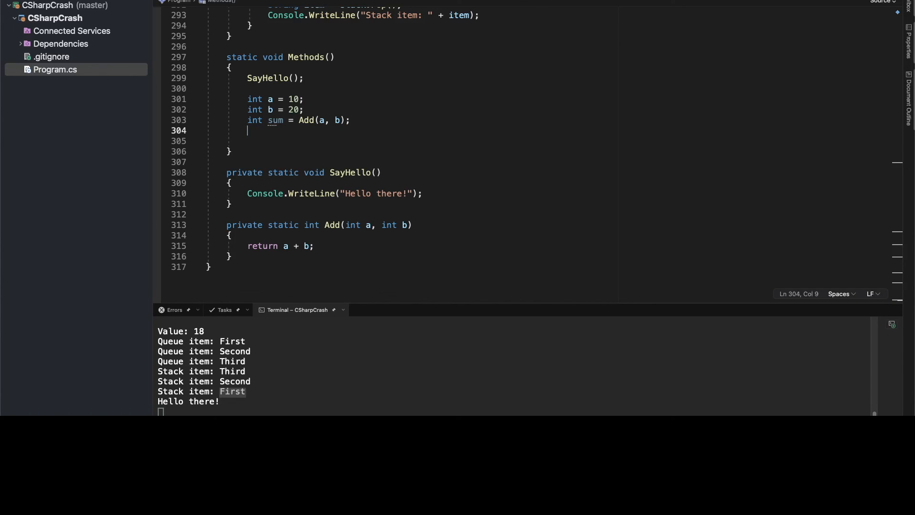
# Write Console.WriteLine("Sum: " + sum); and run to show Sum: 30
pyautogui.write('Console.WriteLine("Su')
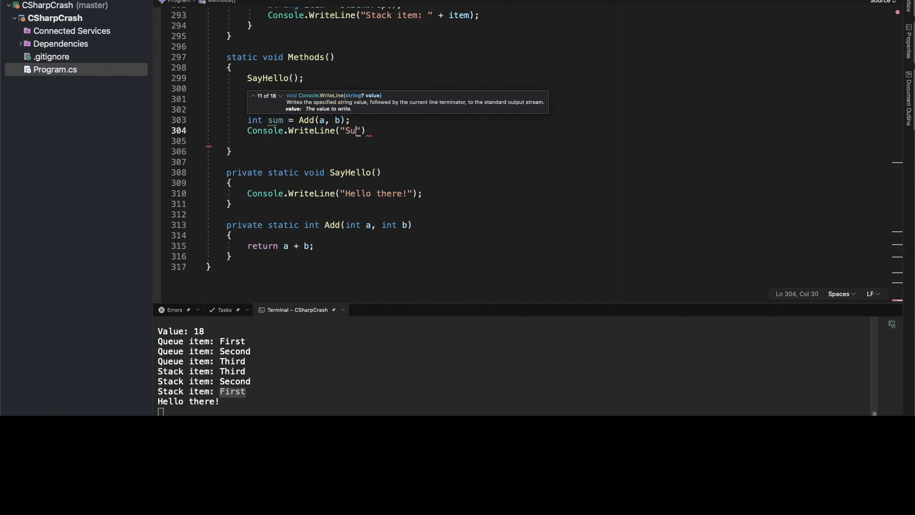
pyautogui.write('m:')
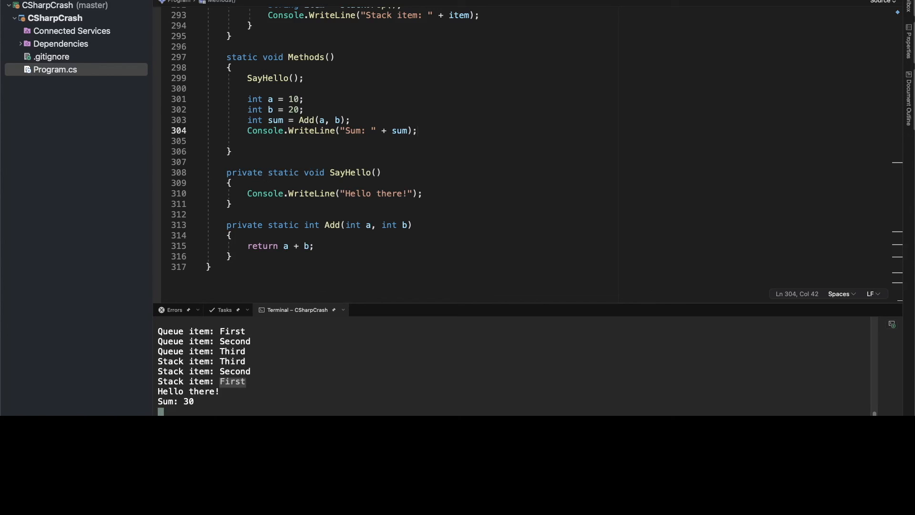
pyautogui.moveTo(525, 20)
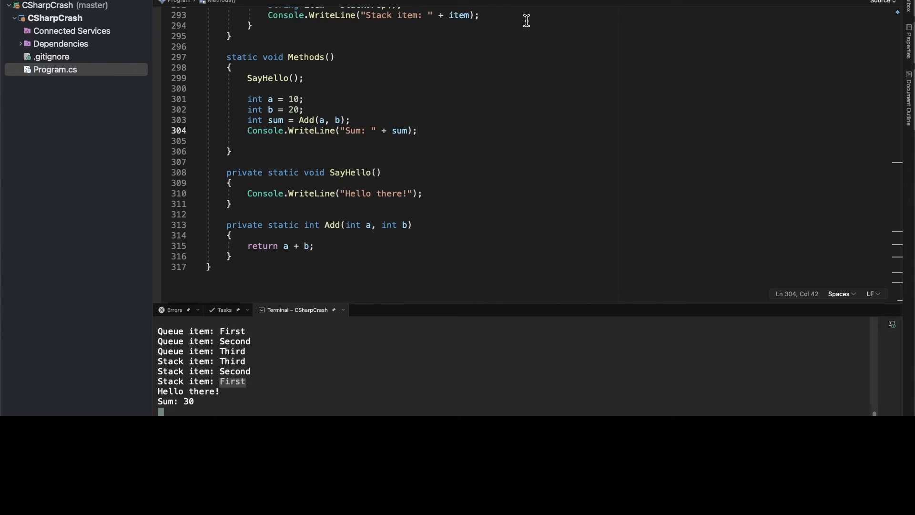
pyautogui.moveTo(327, 5)
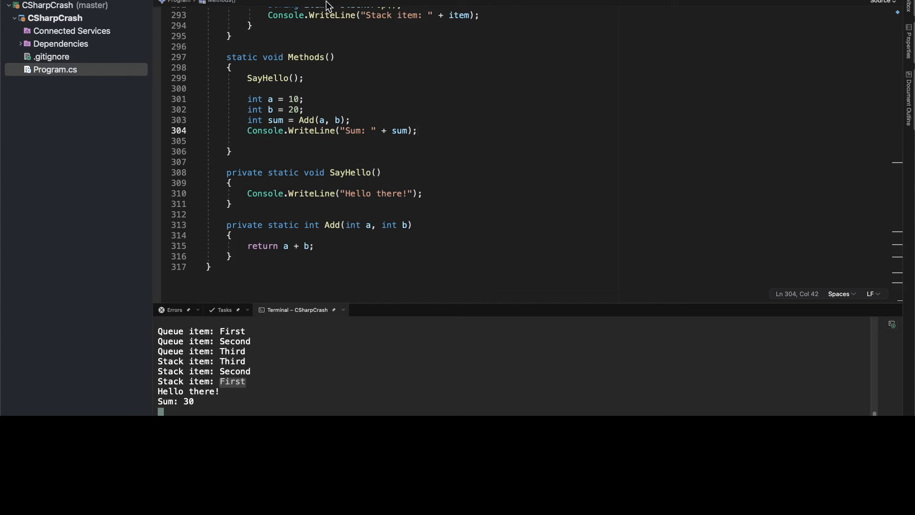